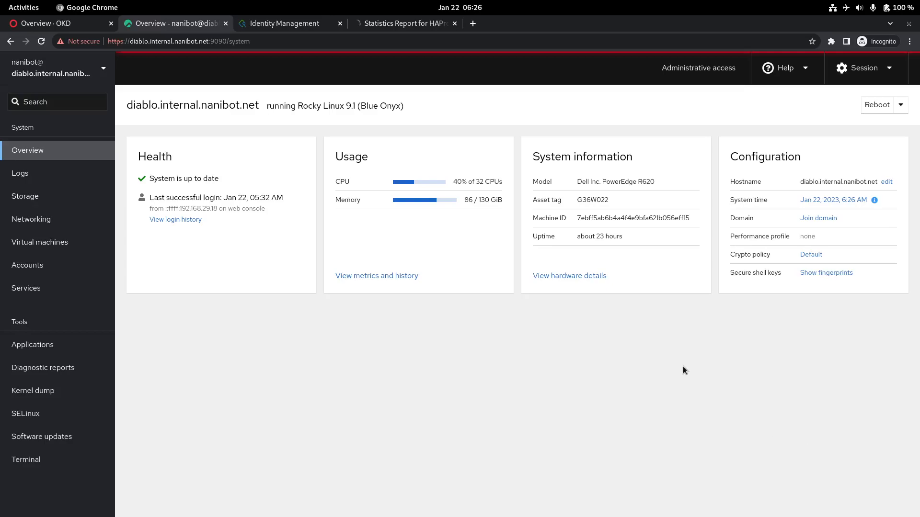
mouse_move(662, 184)
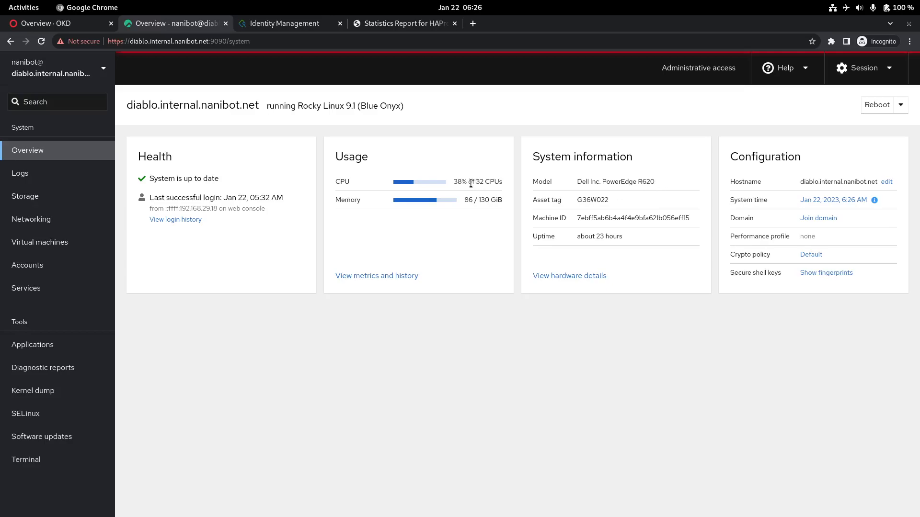
mouse_move(479, 217)
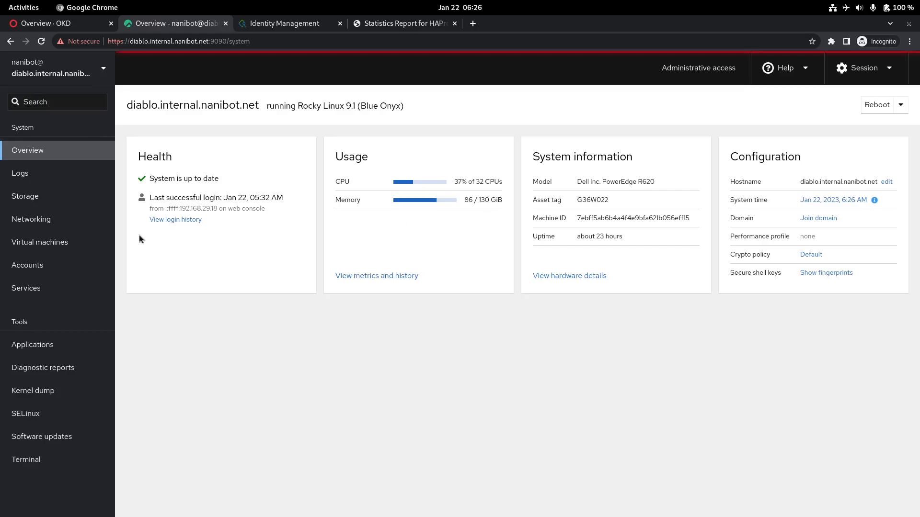
- Show the Virtual machines page listing haproxy, ipa-server, three okd masters and three workers
click(39, 241)
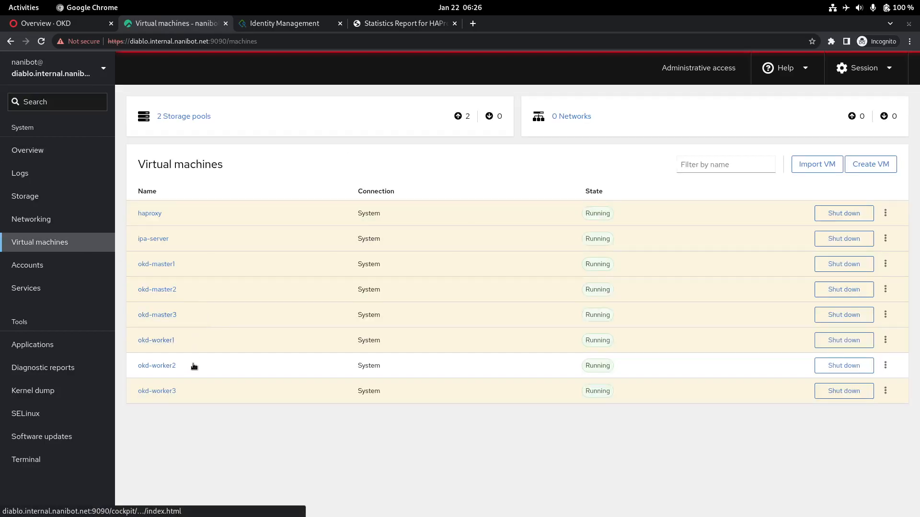
mouse_move(191, 378)
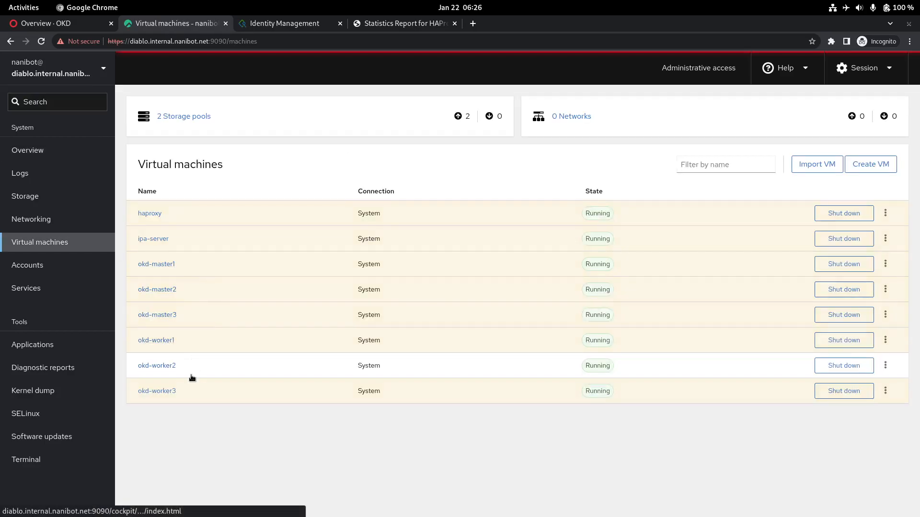
mouse_move(197, 324)
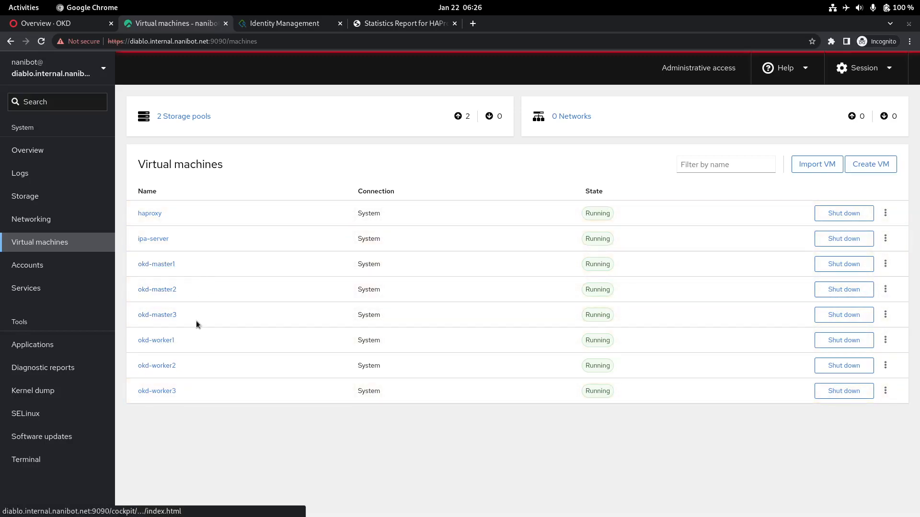
mouse_move(156, 391)
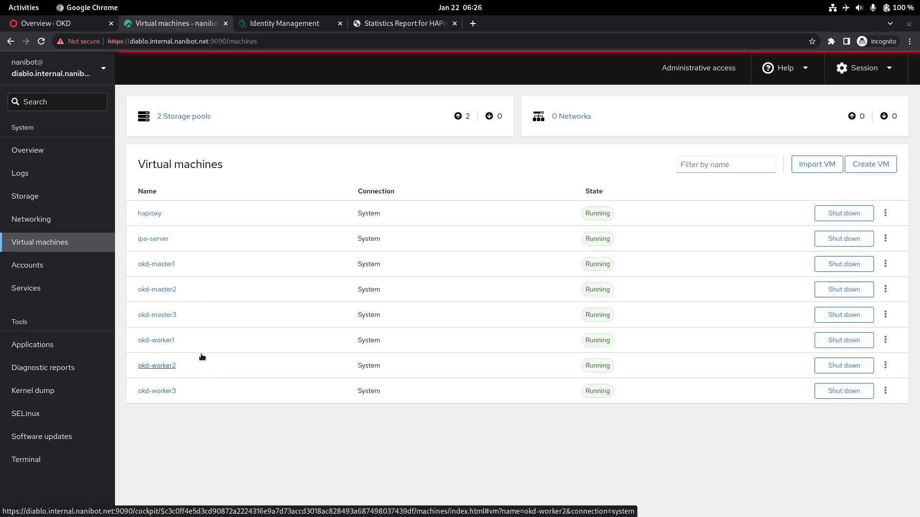
mouse_move(208, 222)
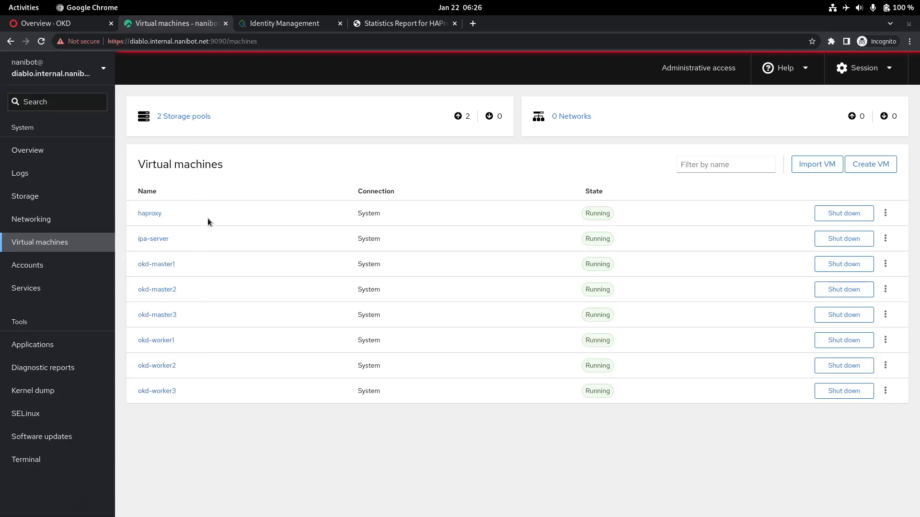
mouse_move(156, 264)
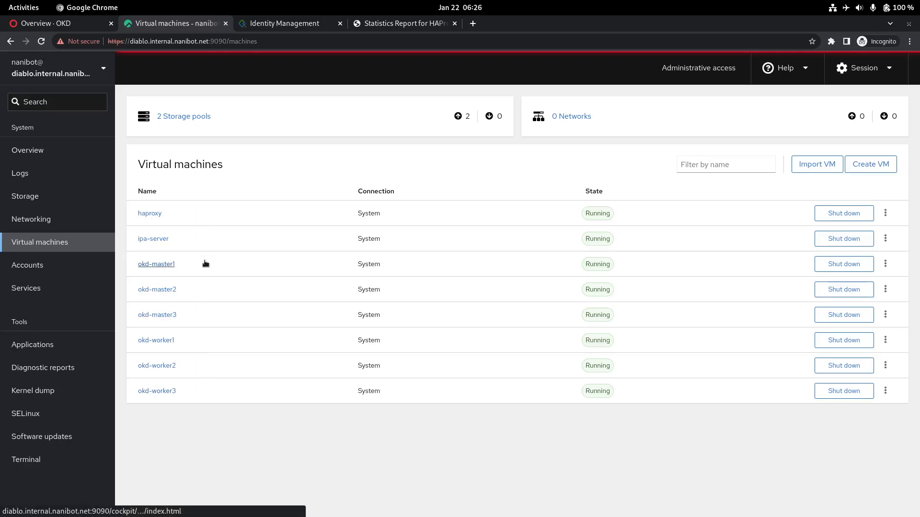
mouse_move(157, 314)
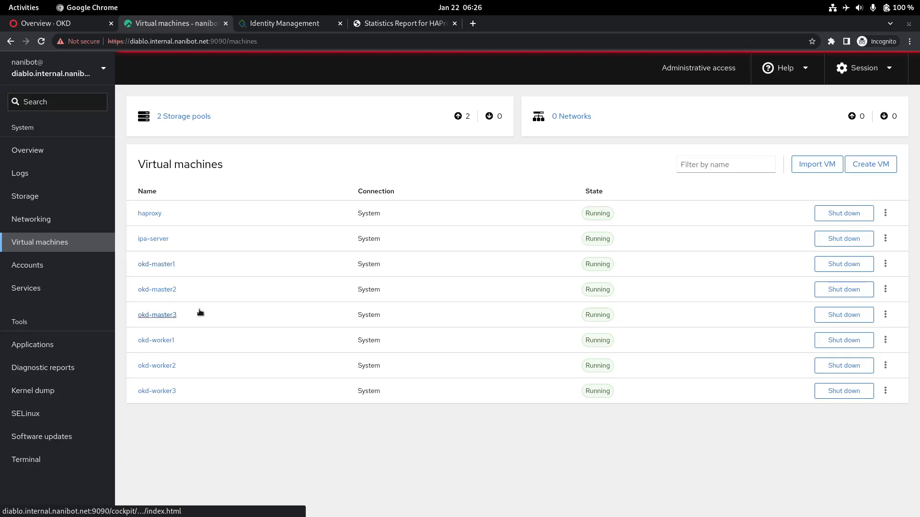
mouse_move(156, 391)
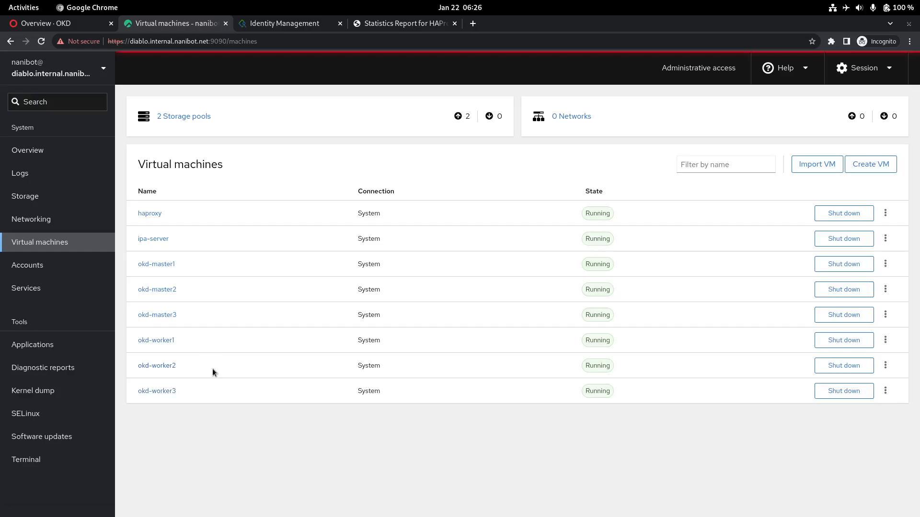
mouse_move(154, 239)
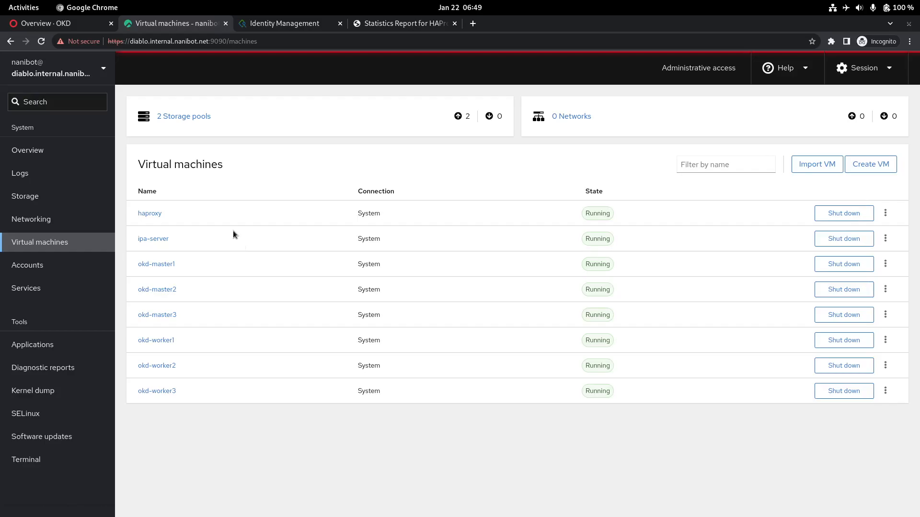
mouse_move(228, 260)
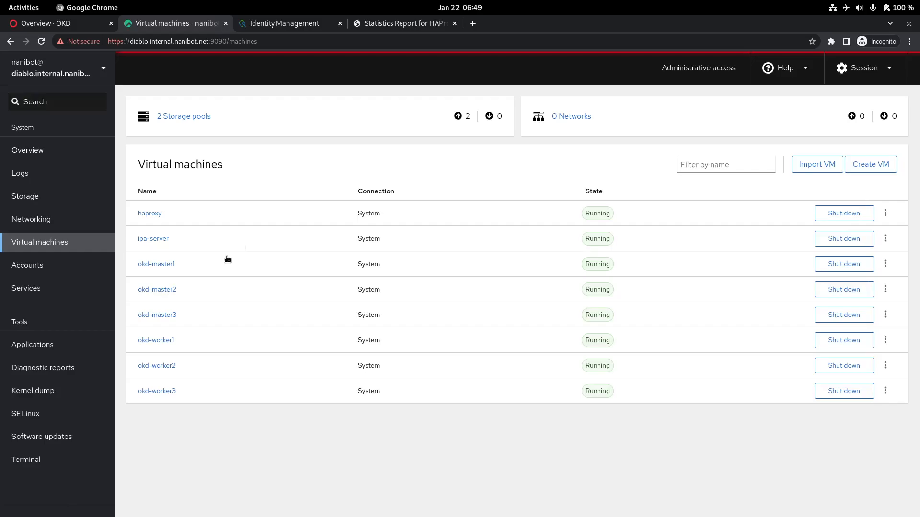
- Run ovn-nbctl show in the root shell and highlight VM address 10.0.0.2 and the lr0 port facing sw0
click(23, 6)
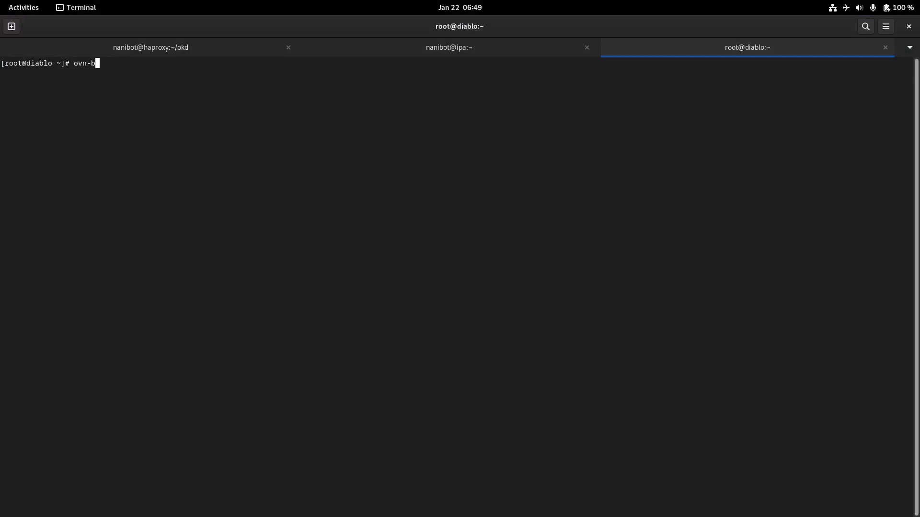
key(Return)
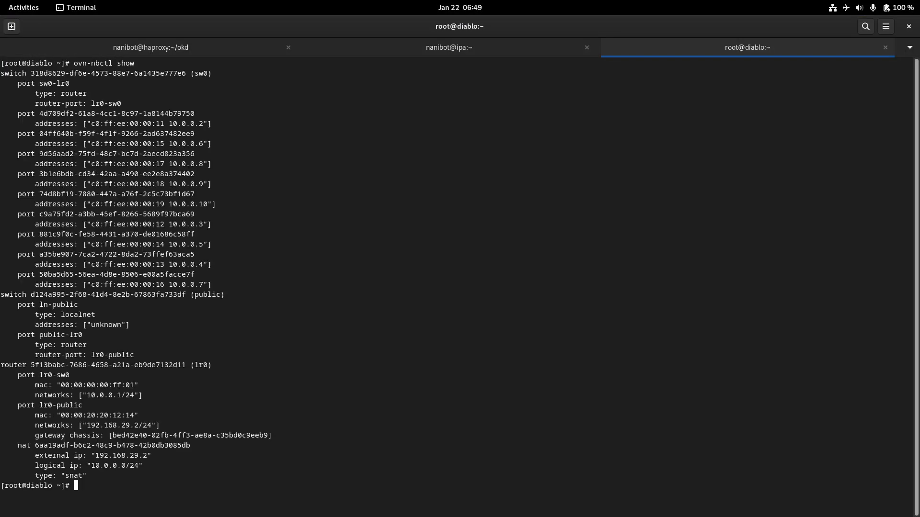
double_click(106, 73)
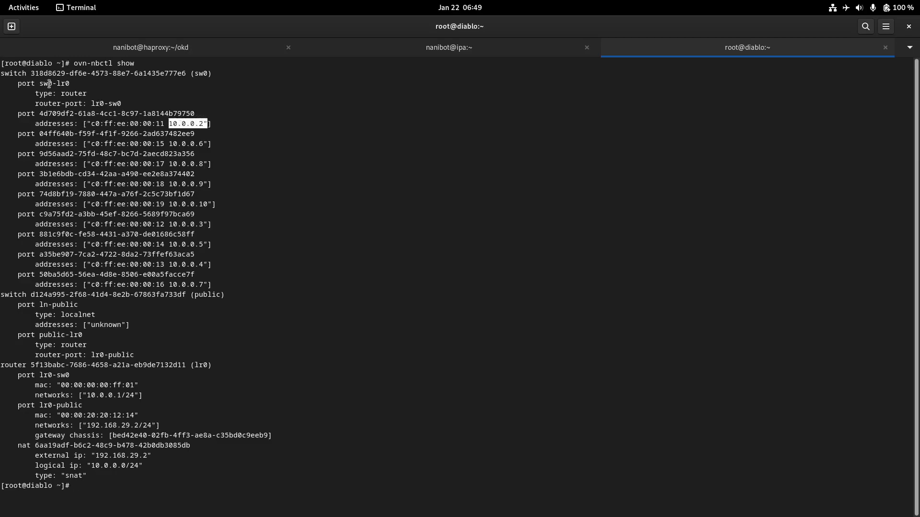
double_click(51, 82)
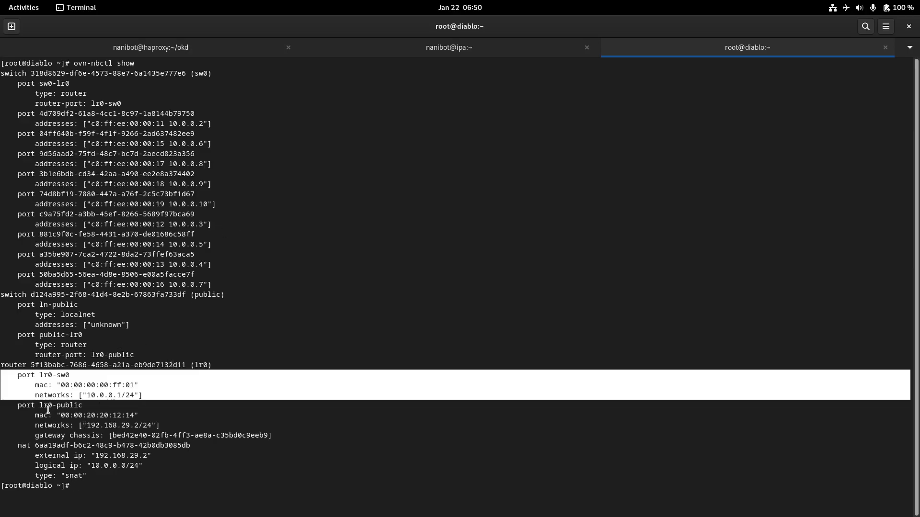
double_click(60, 405)
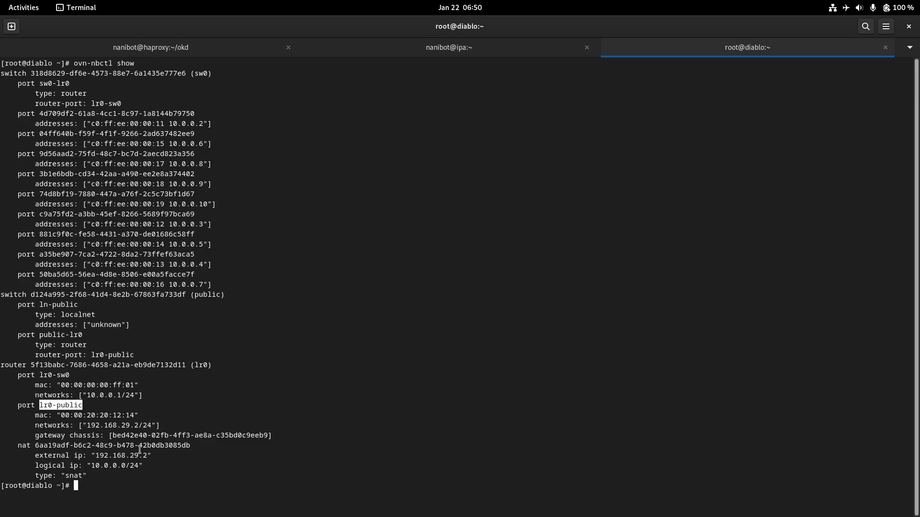
mouse_move(251, 364)
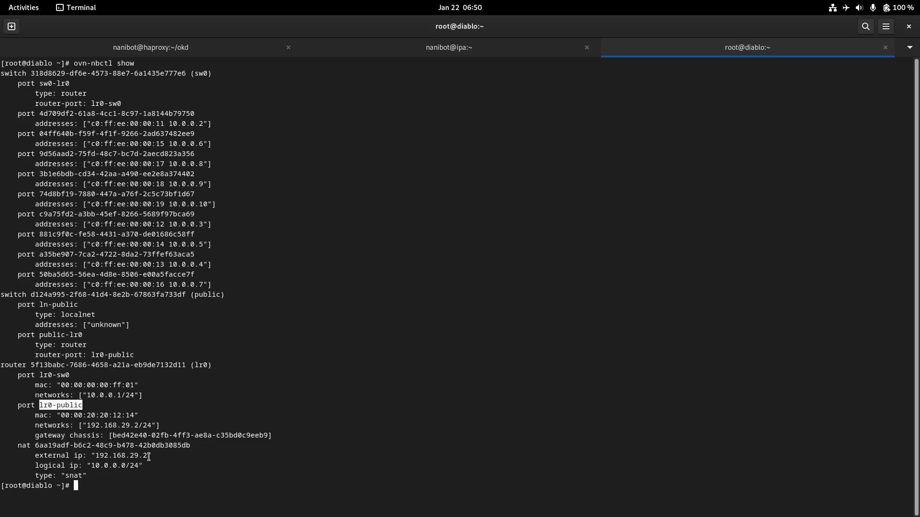
mouse_move(98, 473)
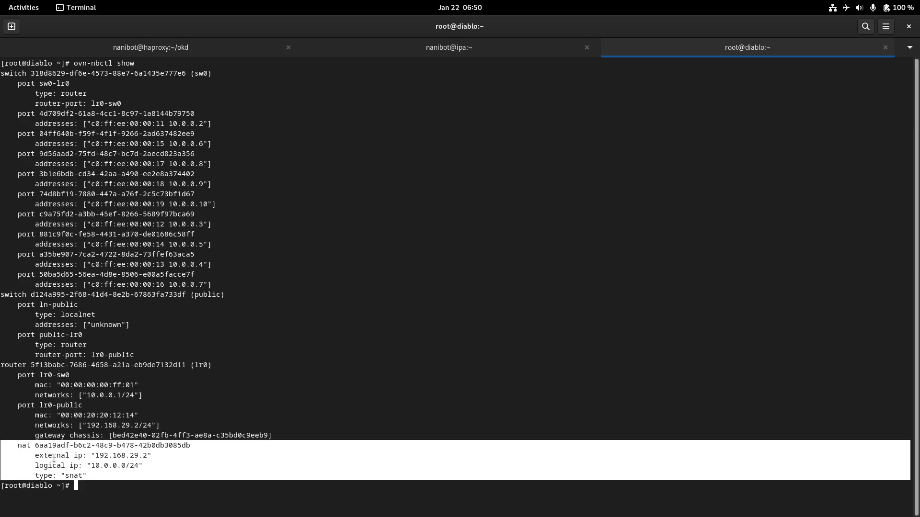
mouse_move(246, 469)
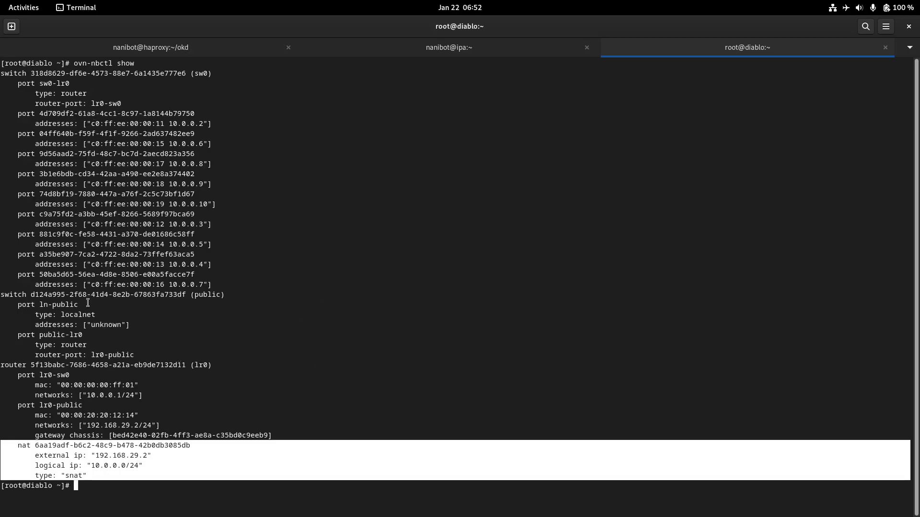
mouse_move(164, 104)
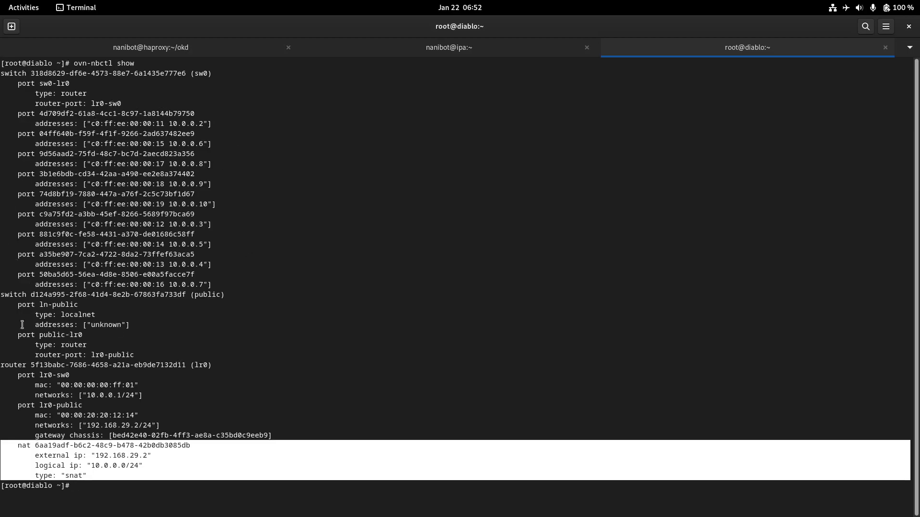
mouse_move(230, 218)
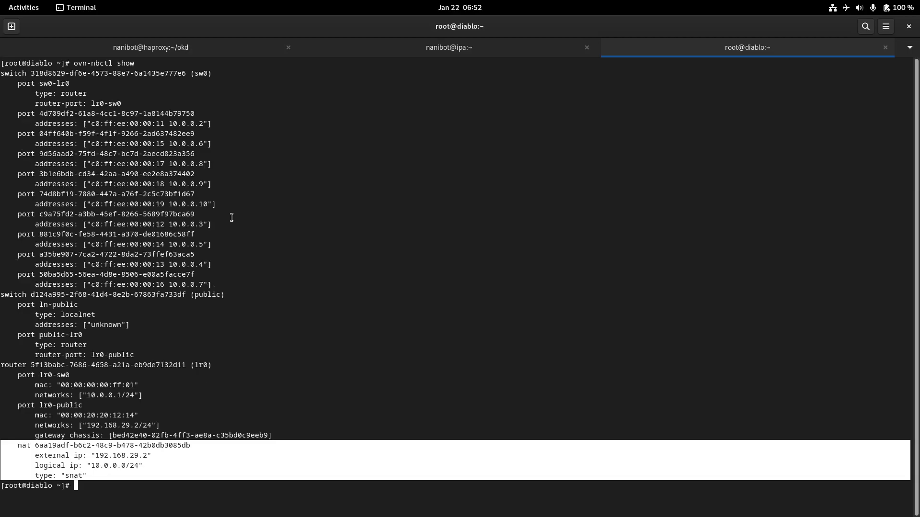
mouse_move(162, 119)
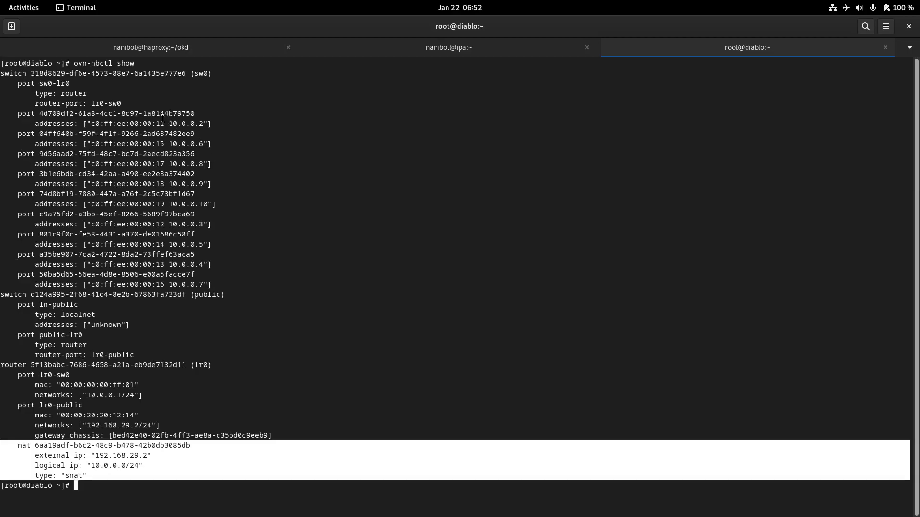
mouse_move(503, 273)
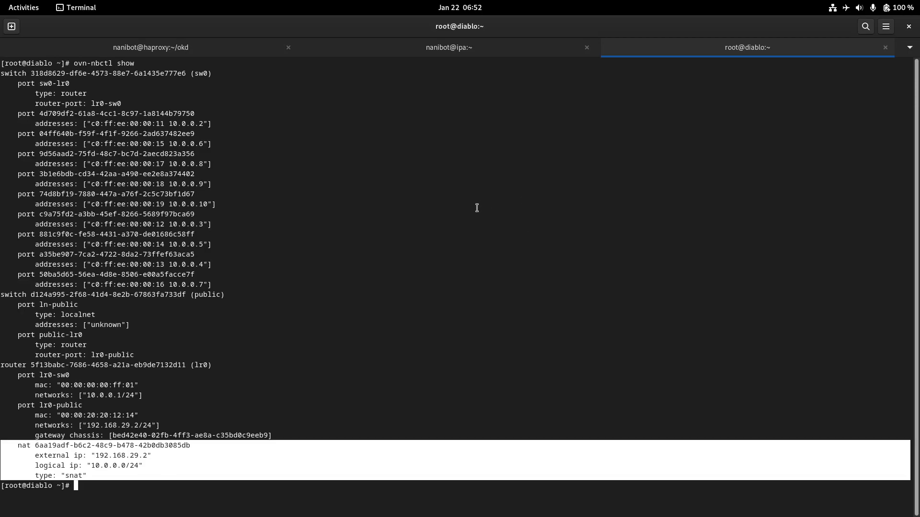
mouse_move(594, 305)
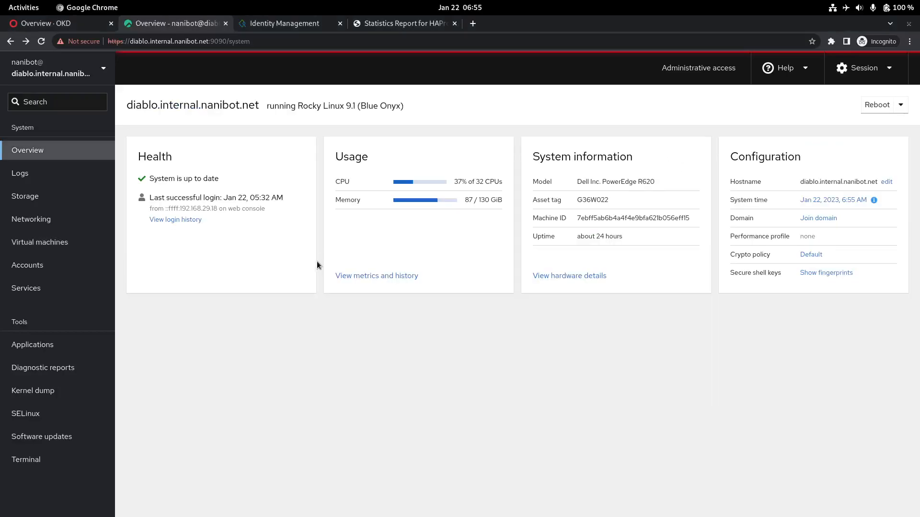
click(40, 243)
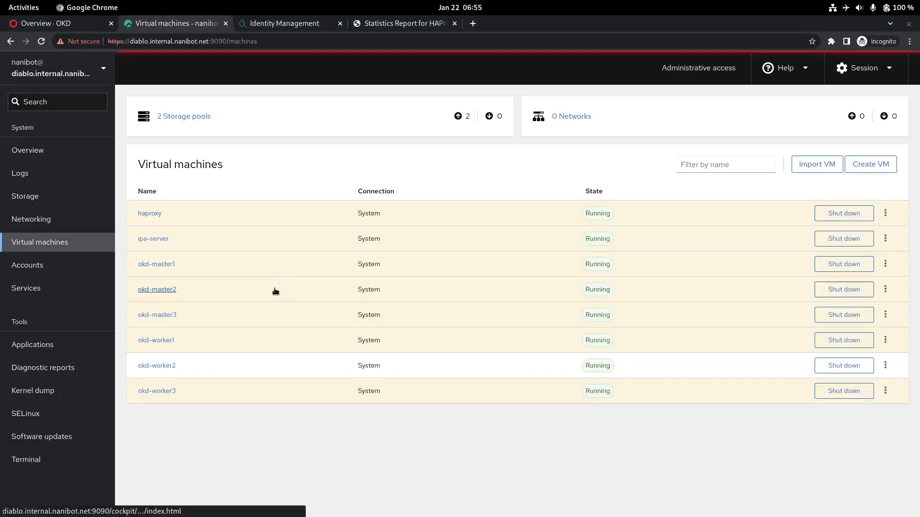
mouse_move(211, 290)
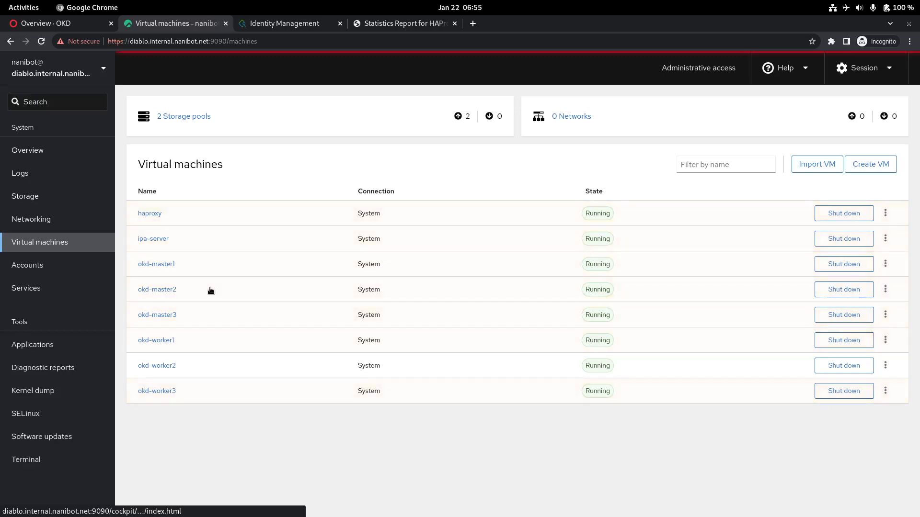
mouse_move(184, 383)
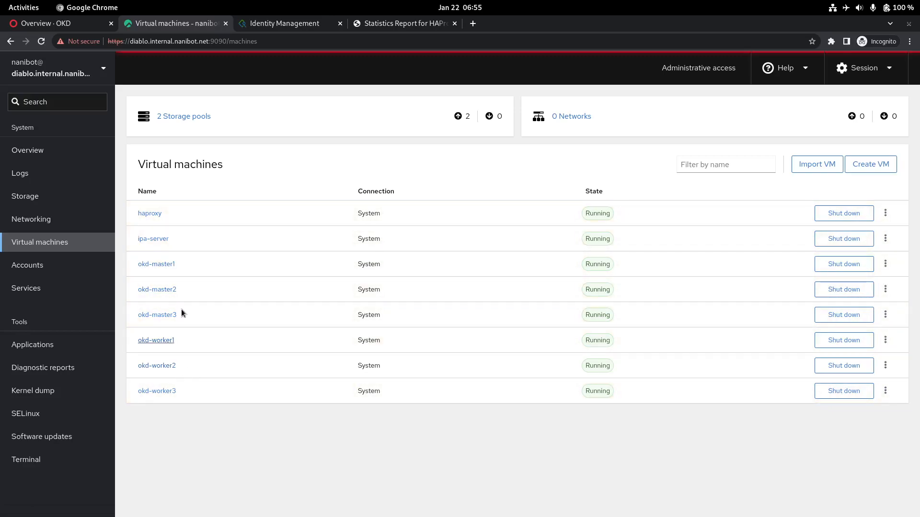
mouse_move(518, 34)
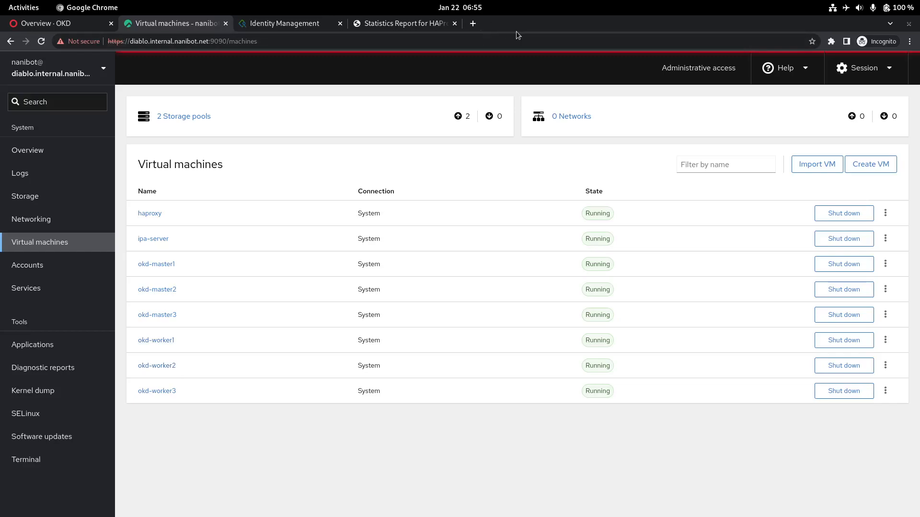
mouse_move(526, 32)
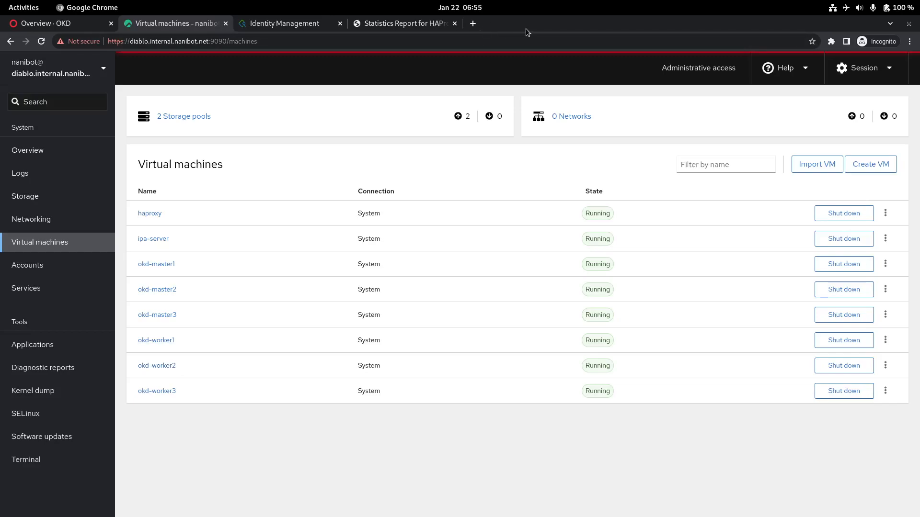
mouse_move(157, 290)
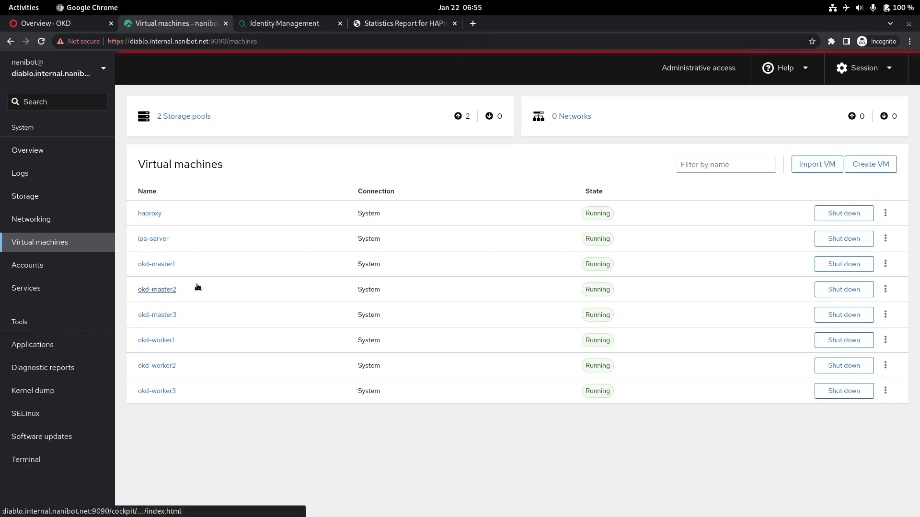
mouse_move(871, 164)
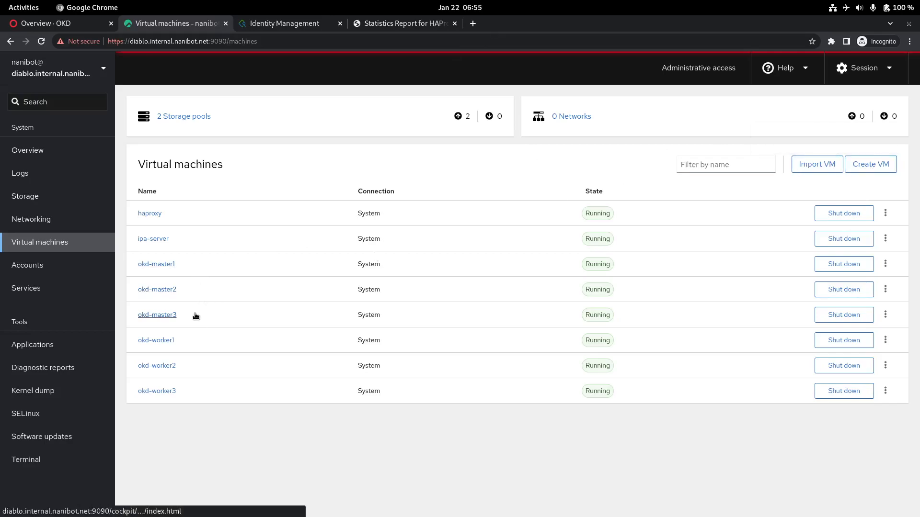
mouse_move(188, 295)
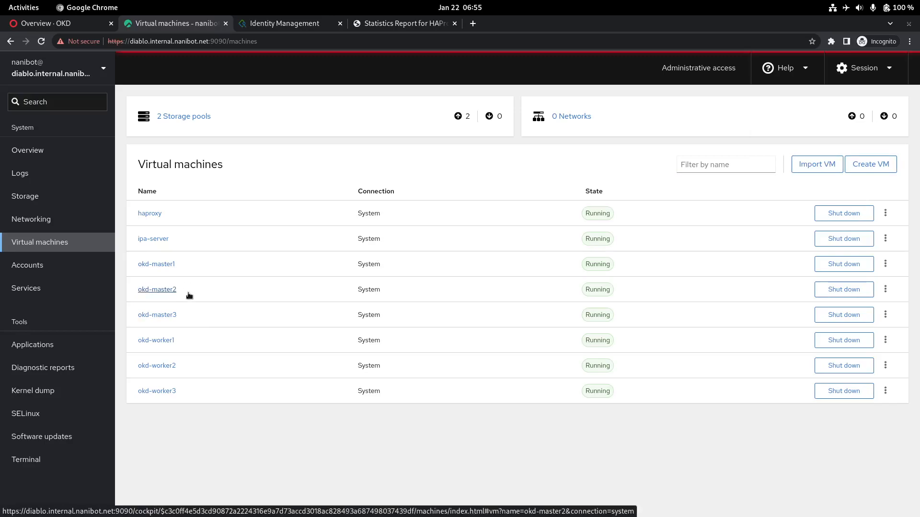
mouse_move(200, 286)
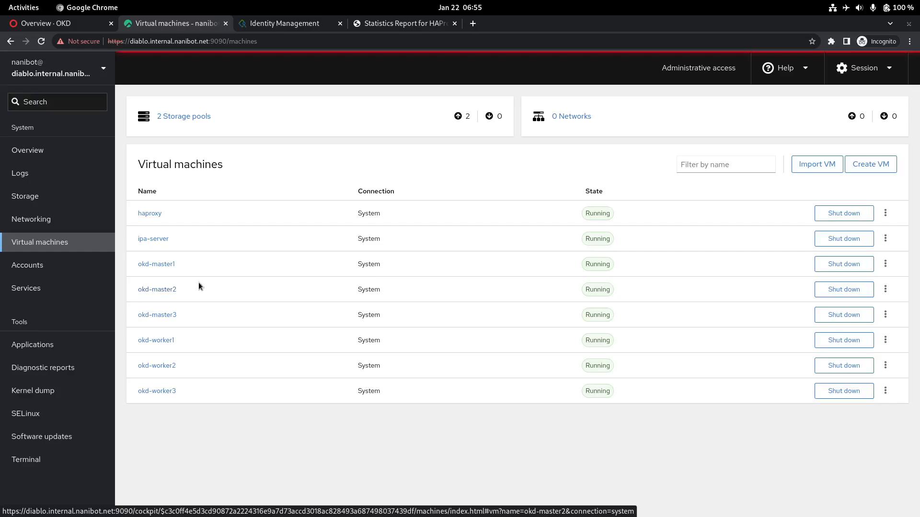
mouse_move(197, 288)
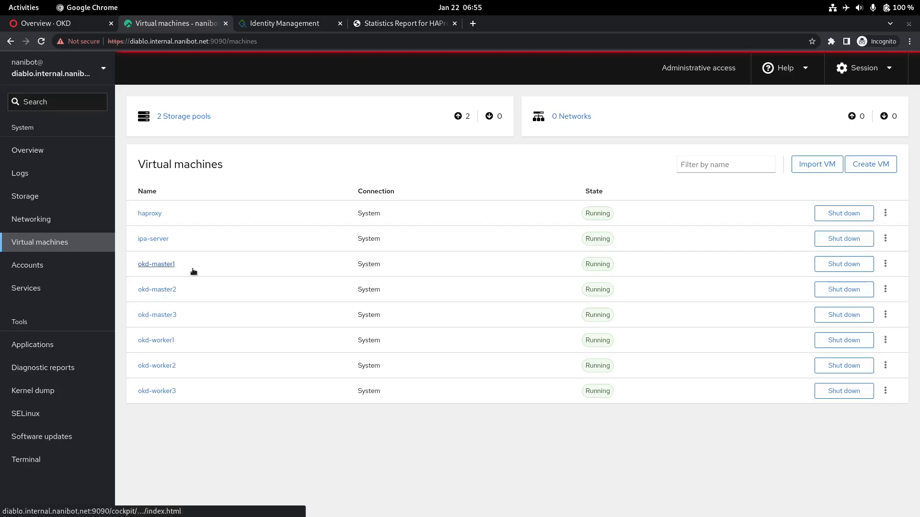
mouse_move(156, 265)
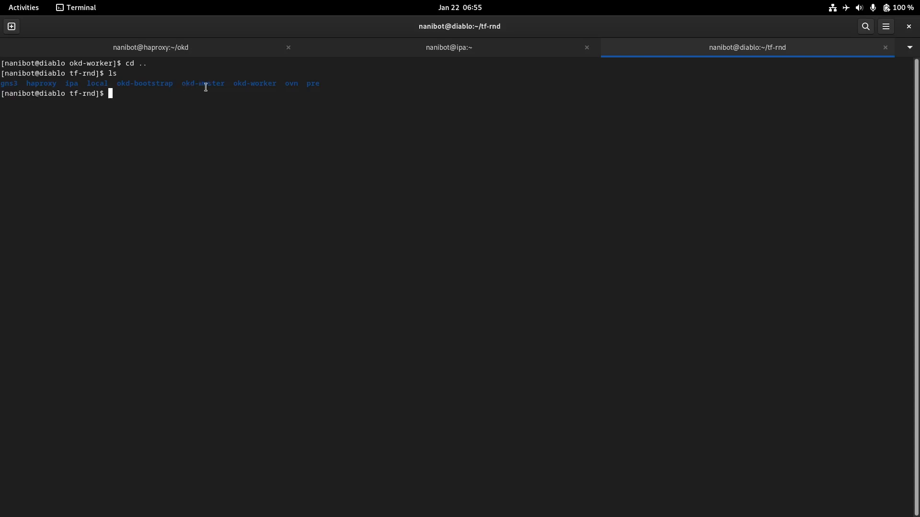
- Review the okd-master vm.tf domain definition, highlighting its nic.xsl xslt reference, and list the directory
double_click(202, 83)
text(cd okd-master/)
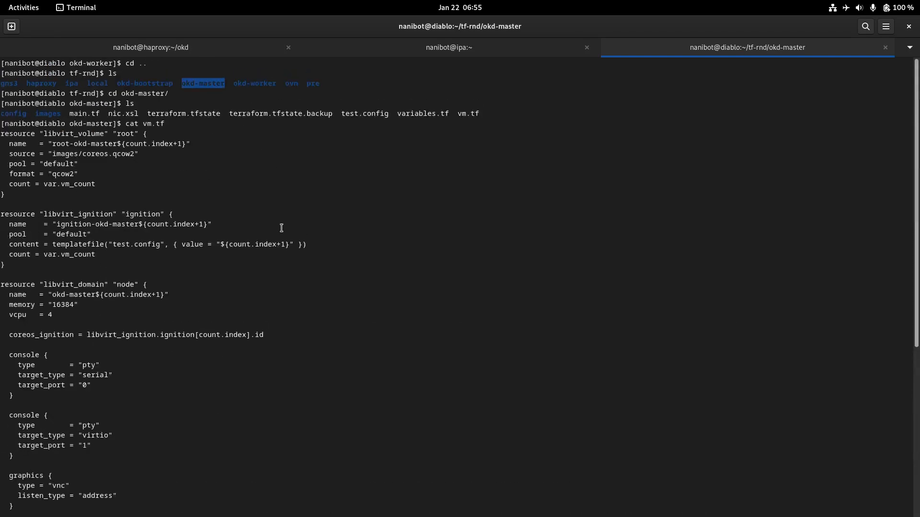
mouse_move(228, 171)
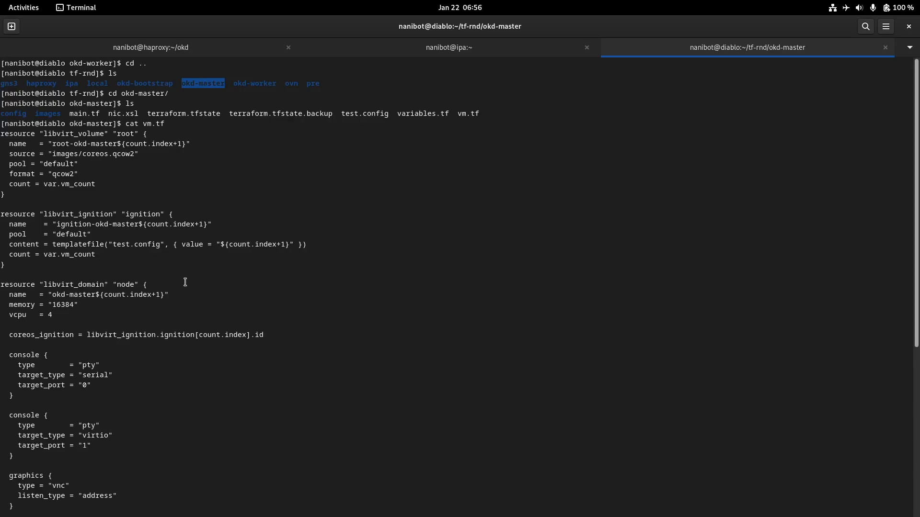
mouse_move(193, 390)
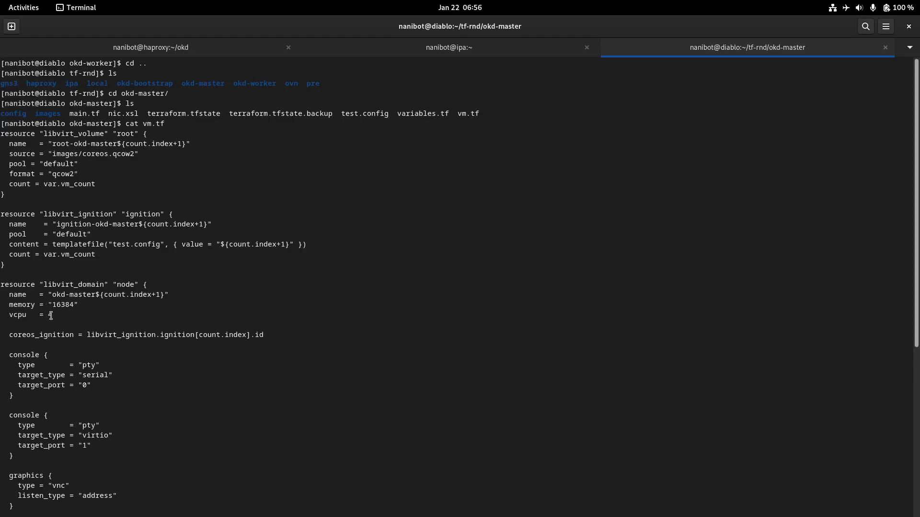
scroll(down, 3)
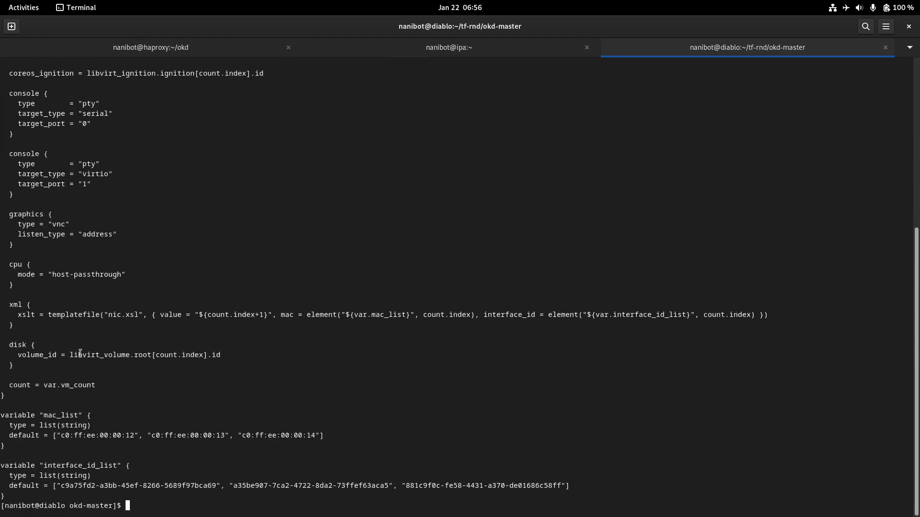
double_click(90, 435)
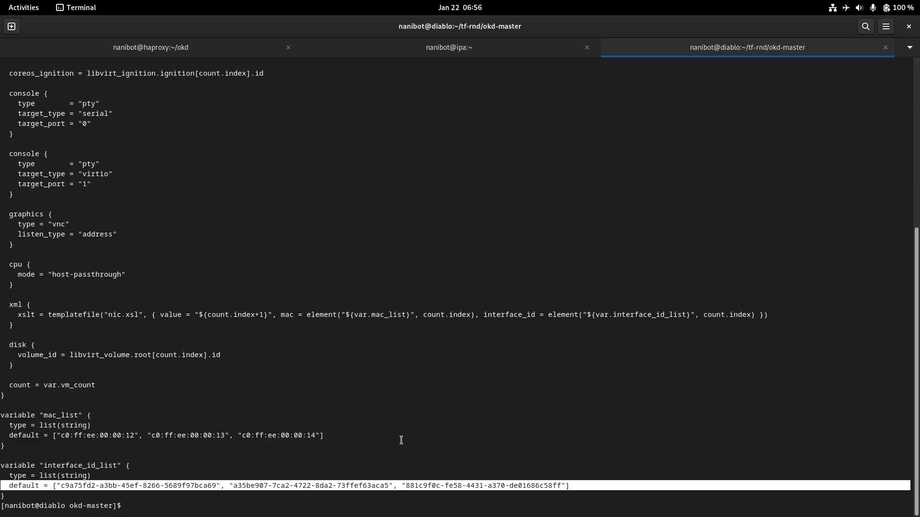
mouse_move(87, 343)
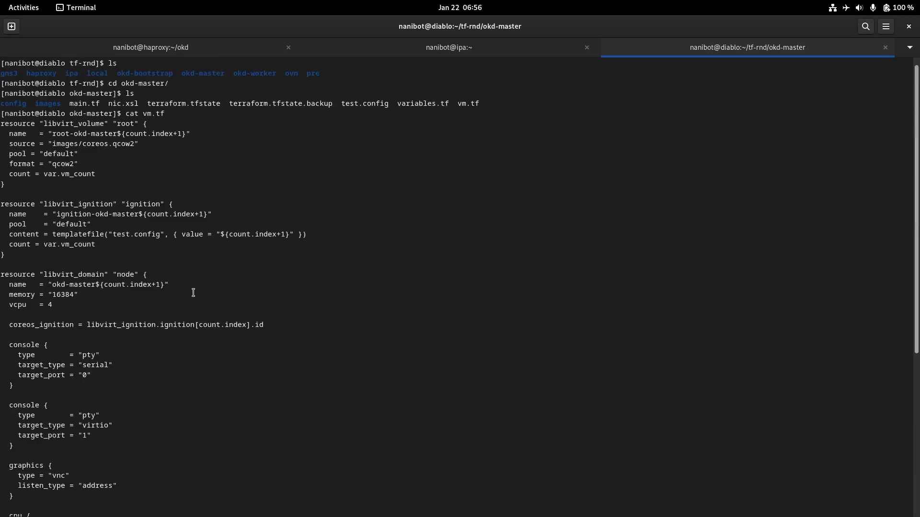
mouse_move(195, 330)
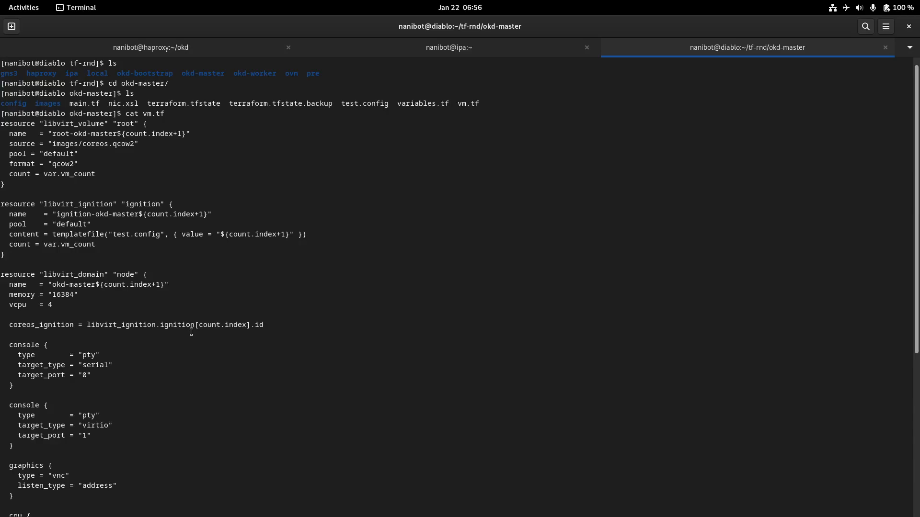
scroll(down, 3)
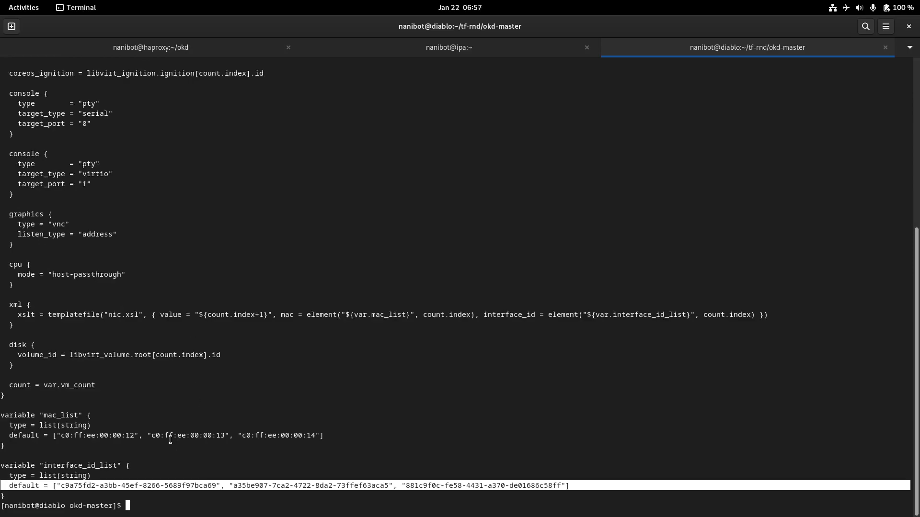
mouse_move(150, 338)
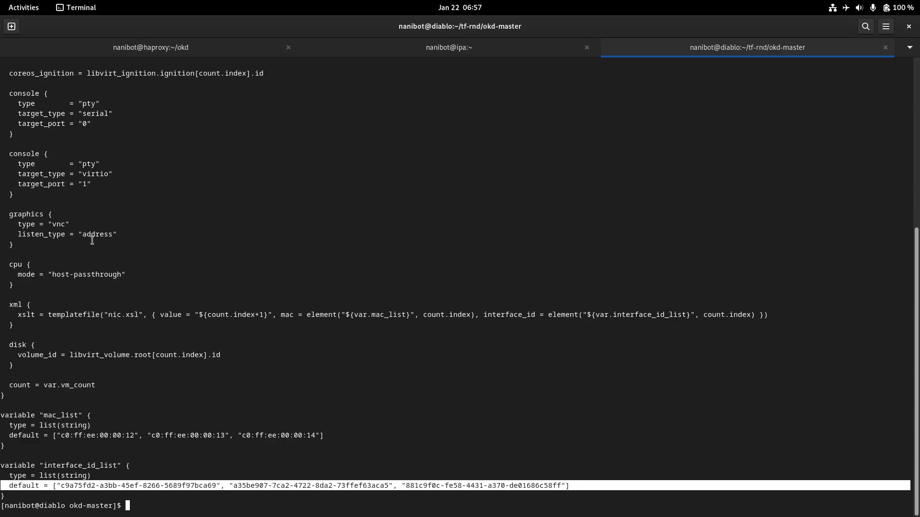
mouse_move(138, 274)
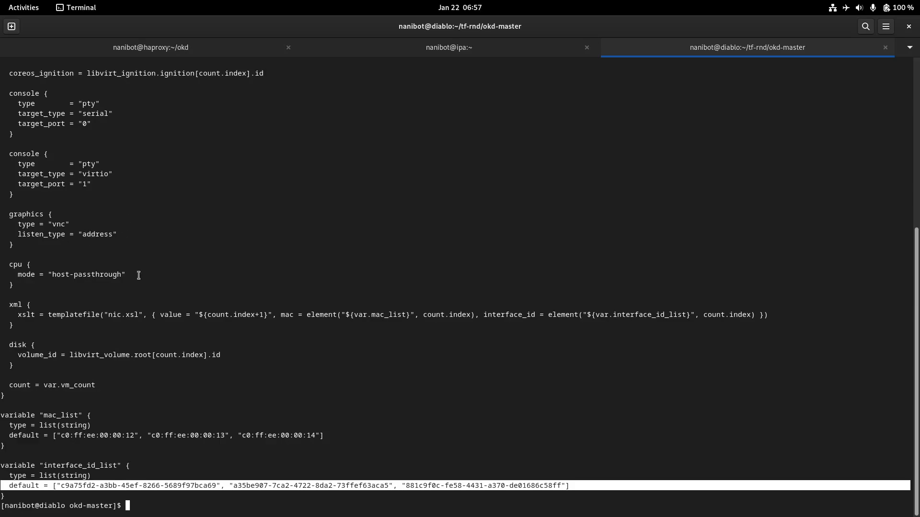
mouse_move(10, 308)
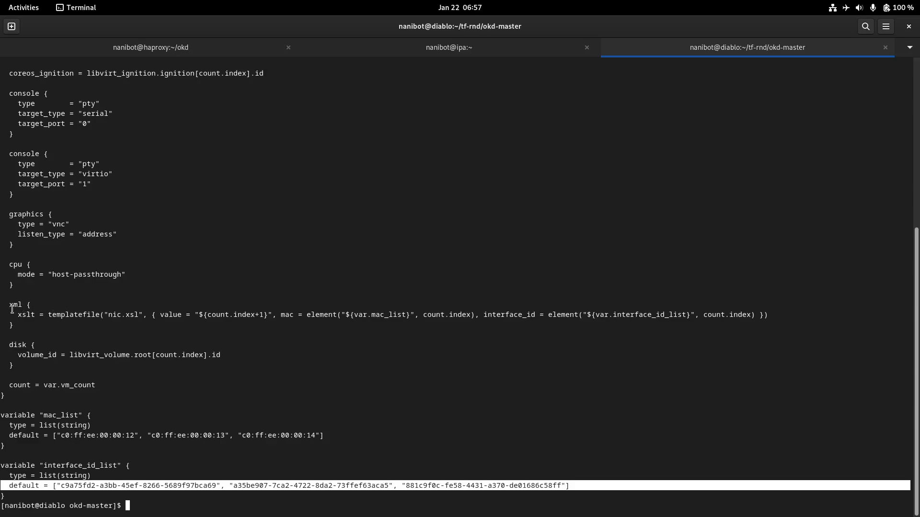
double_click(25, 314)
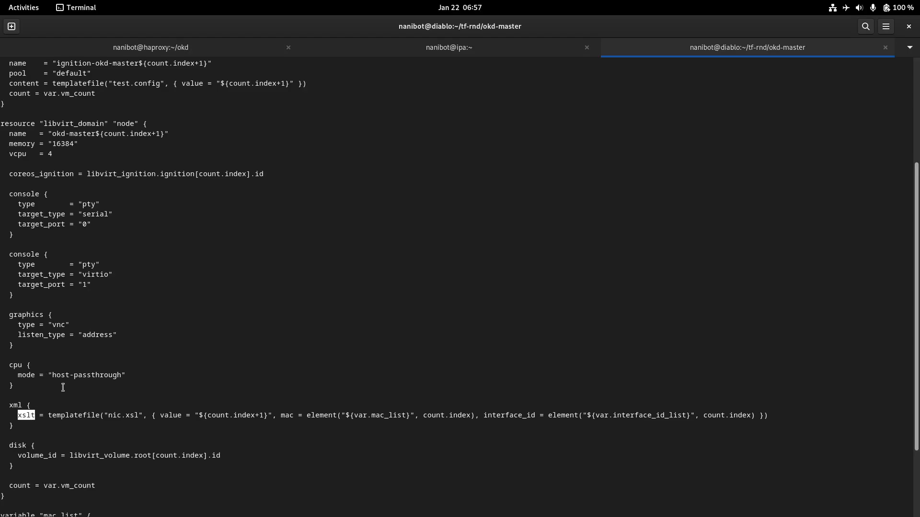
mouse_move(104, 395)
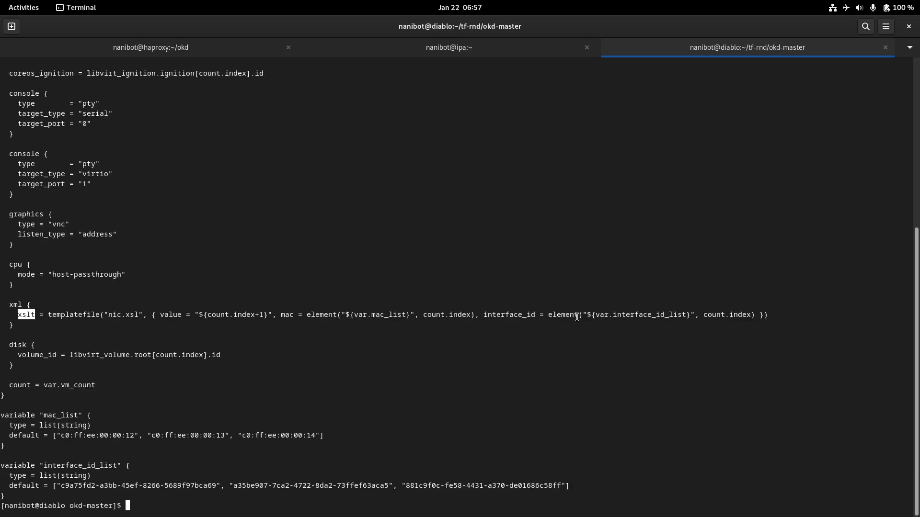
mouse_move(391, 127)
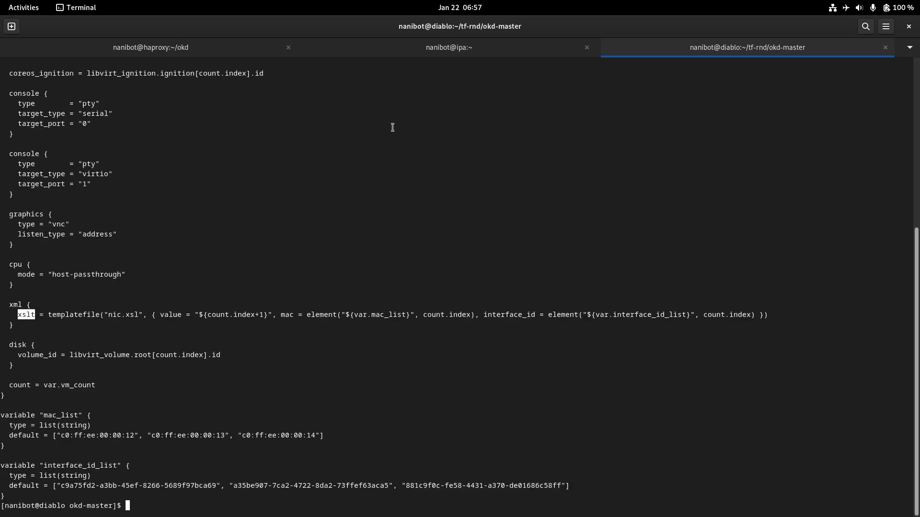
mouse_move(578, 155)
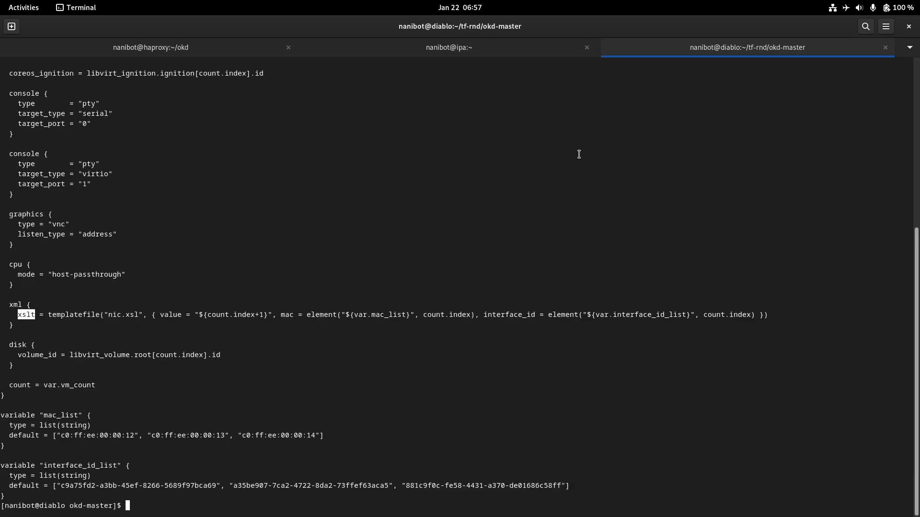
text(cx)
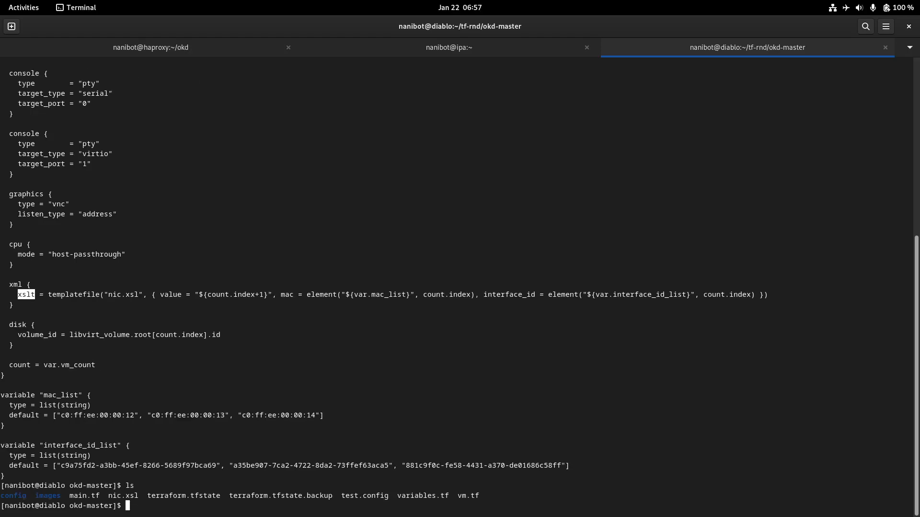
- Print nic.xsl and highlight the $(mac) placeholder in the interface template
text(cat nic.xsl)
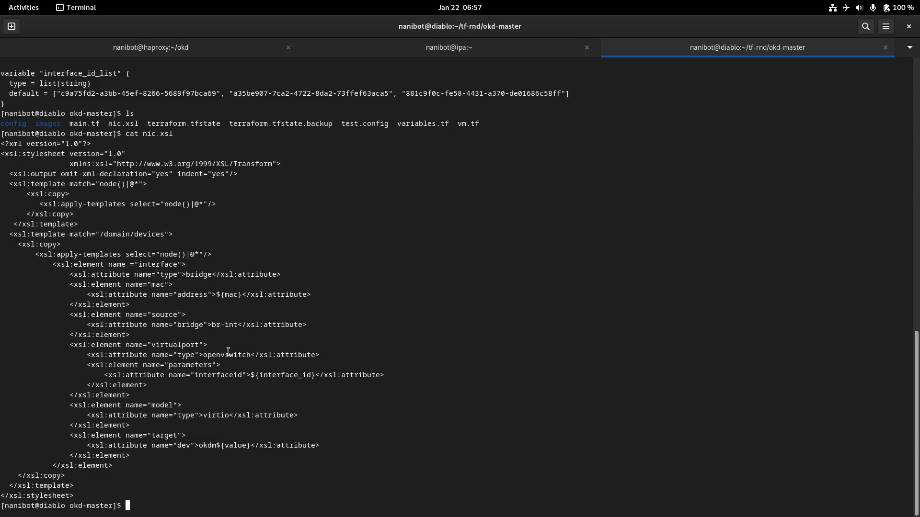
double_click(228, 294)
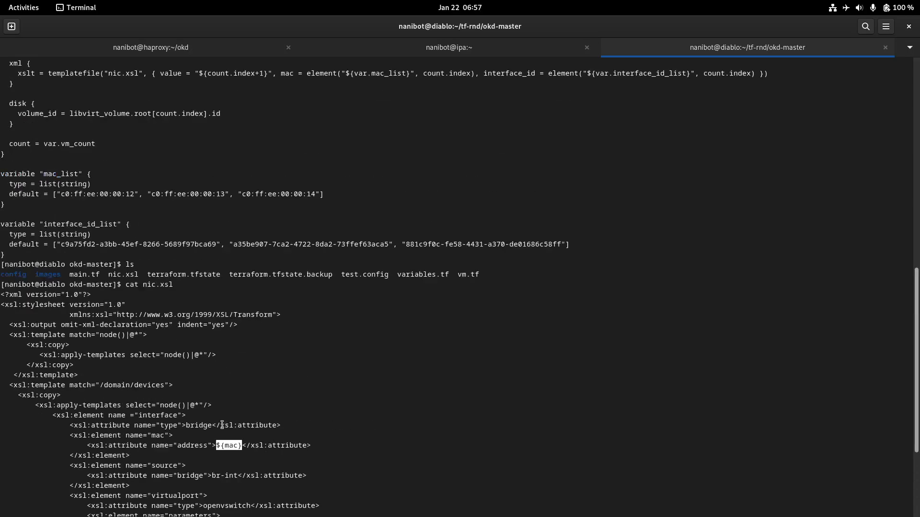
scroll(down, 3)
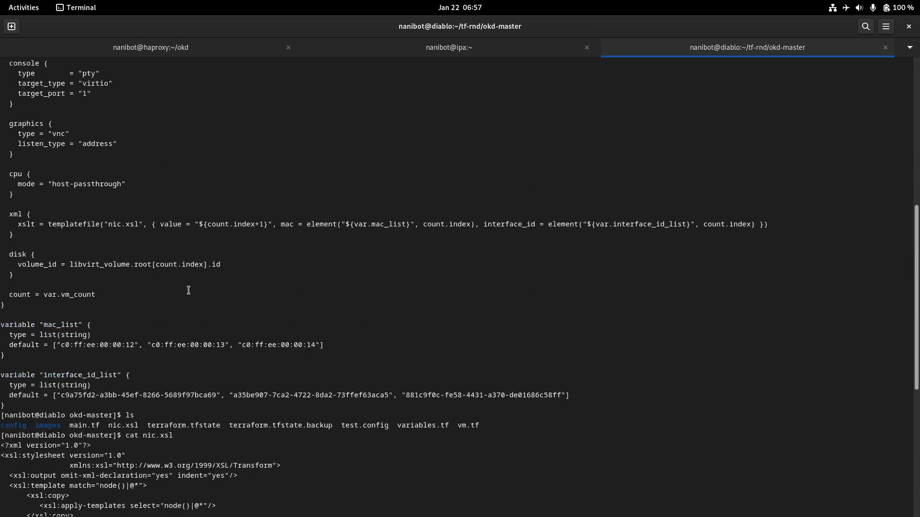
scroll(down, 3)
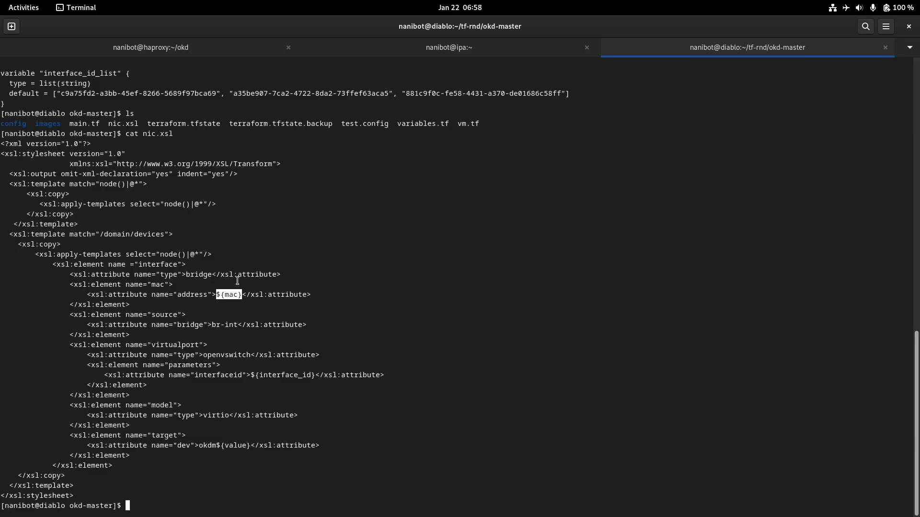
- Highlight the br-int bridge source and the target element naming the okdm devices
double_click(223, 325)
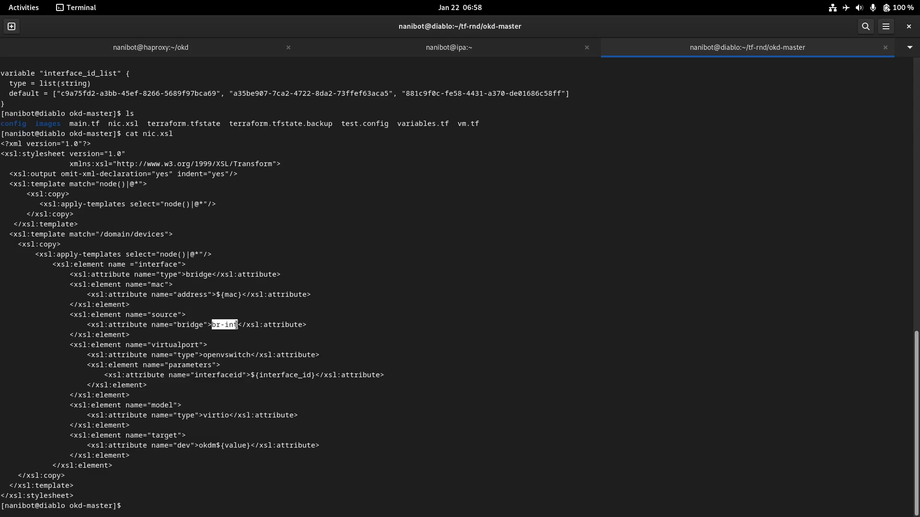
key(Return)
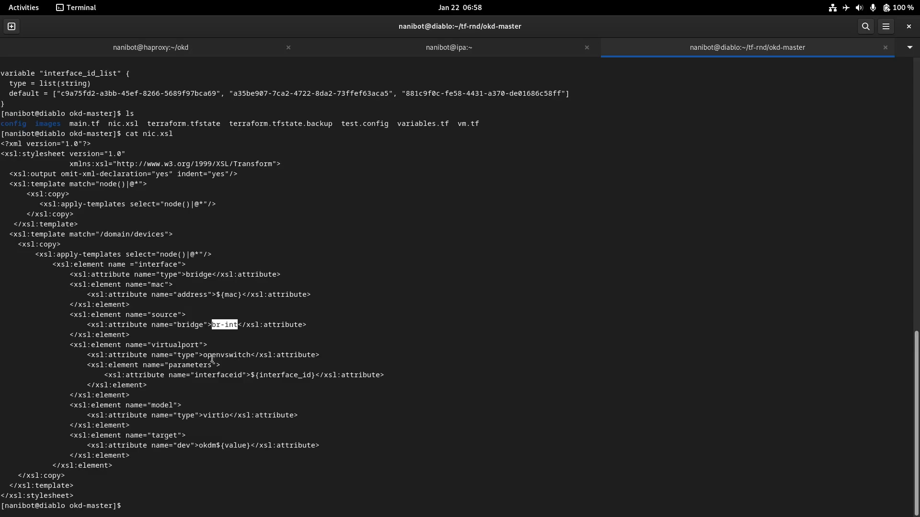
double_click(226, 354)
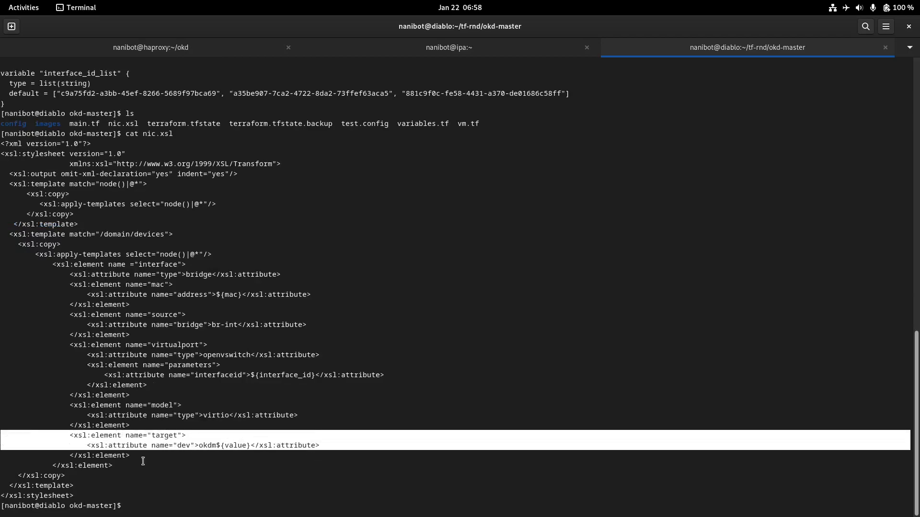
text(ovs-)
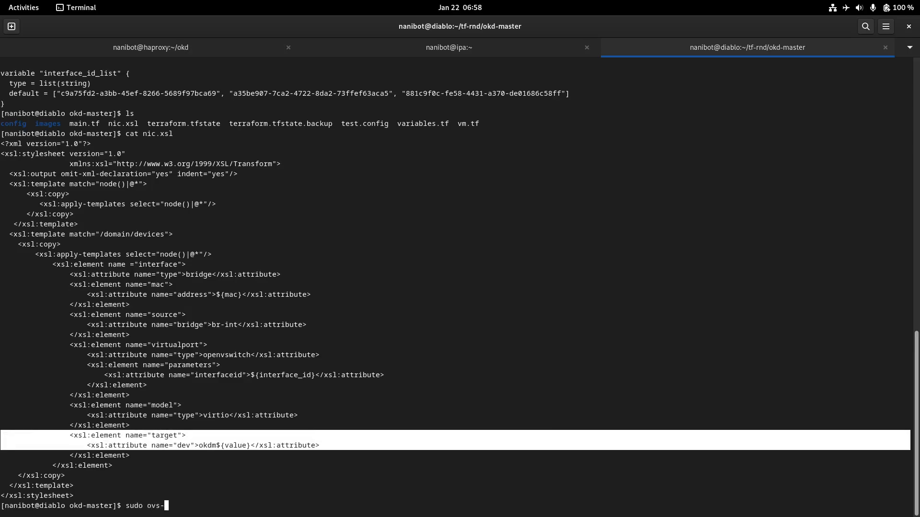
- Run sudo ovs-vsctl show and highlight bridge br-int holding the okdm1–3 and okdw1–3 ports
text(vsctl show)
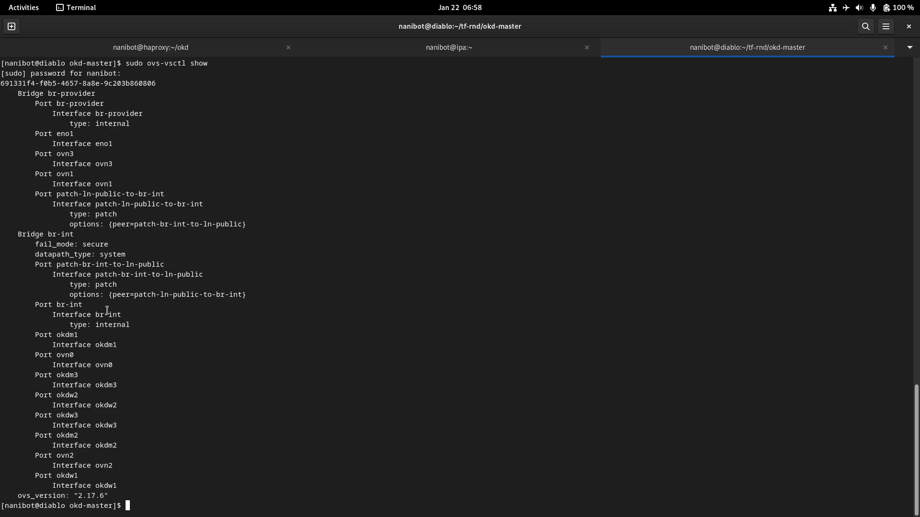
double_click(59, 234)
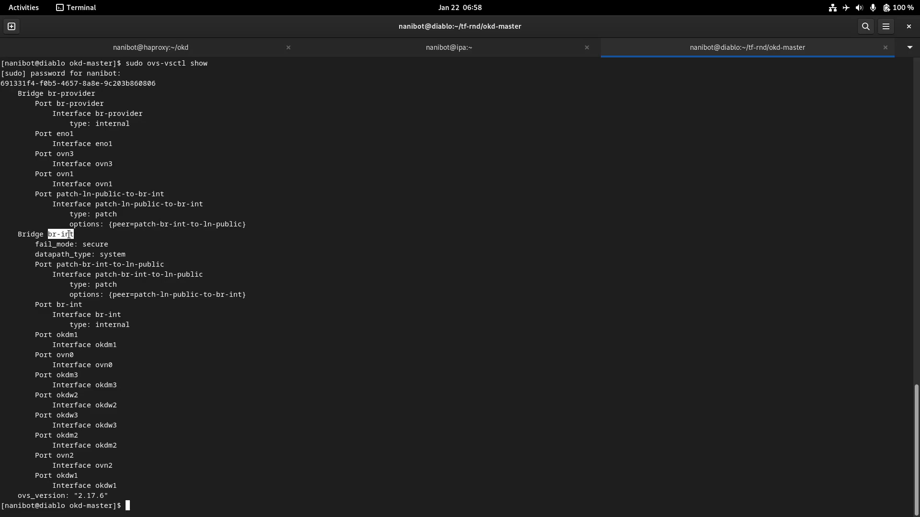
mouse_move(65, 348)
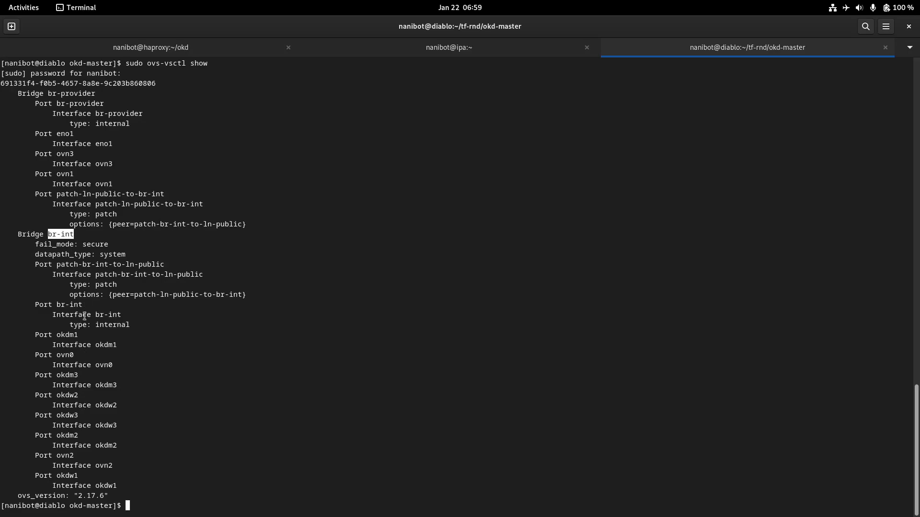
mouse_move(71, 95)
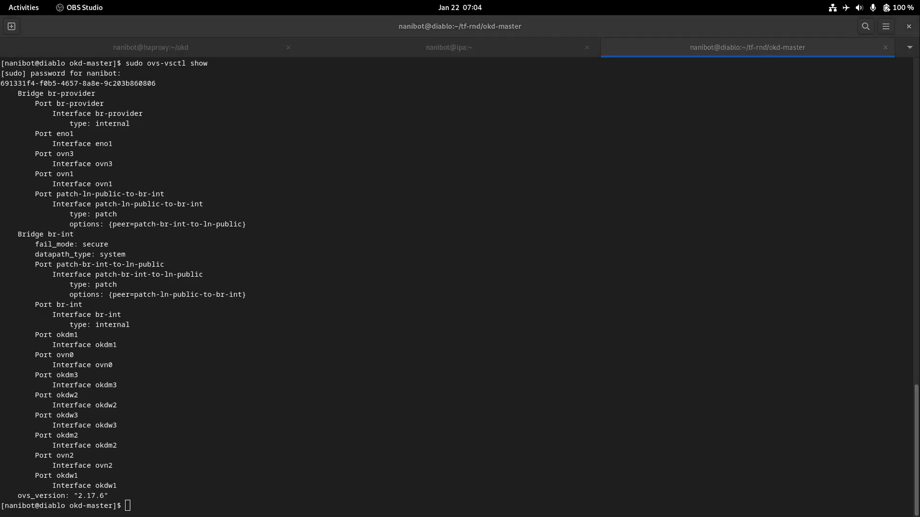
mouse_move(861, 229)
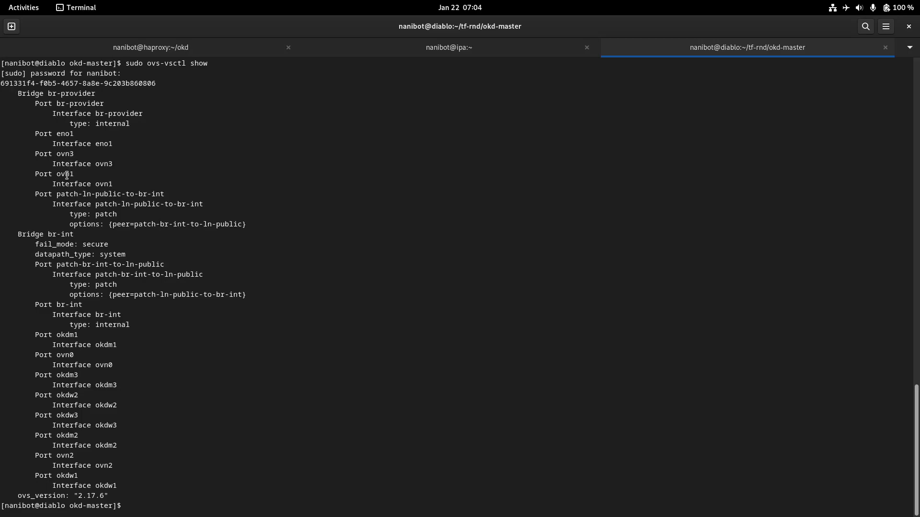
- Highlight the ovn3 port on br-provider, then switch to the OKD cluster overview in Chrome
double_click(70, 93)
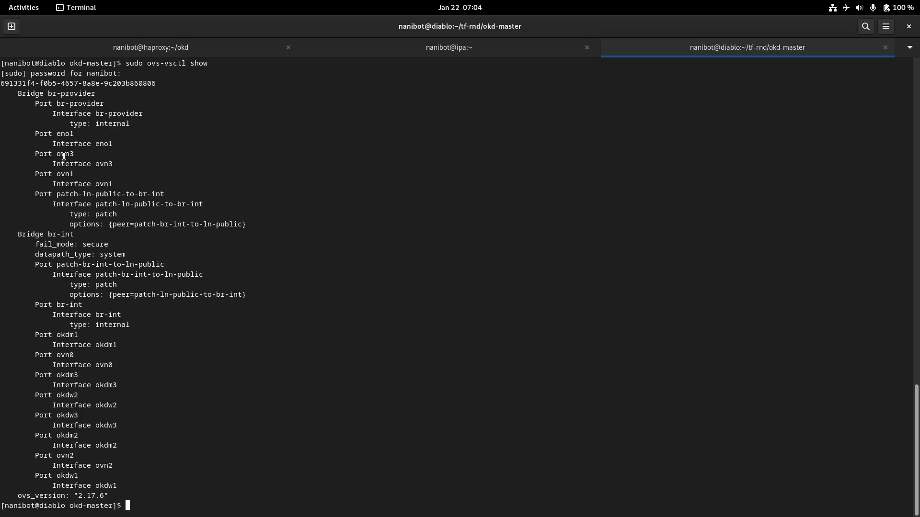
double_click(65, 153)
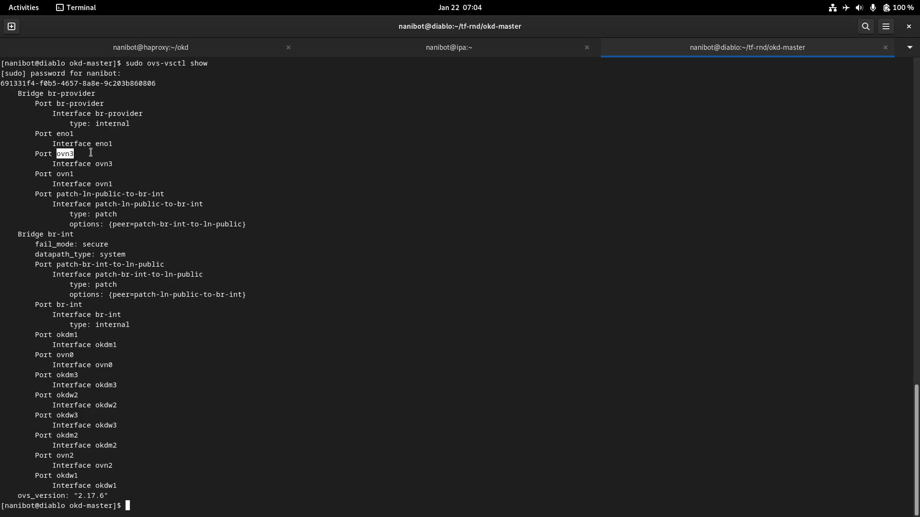
mouse_move(97, 164)
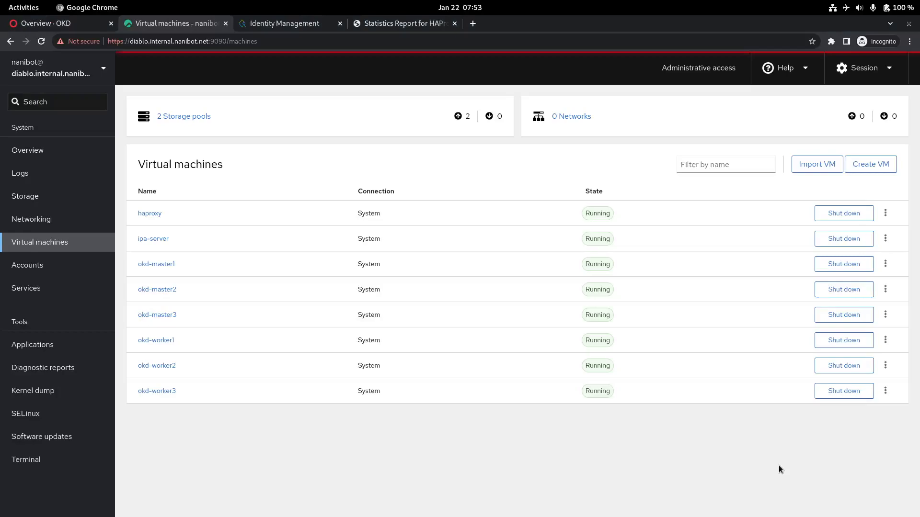
mouse_move(259, 188)
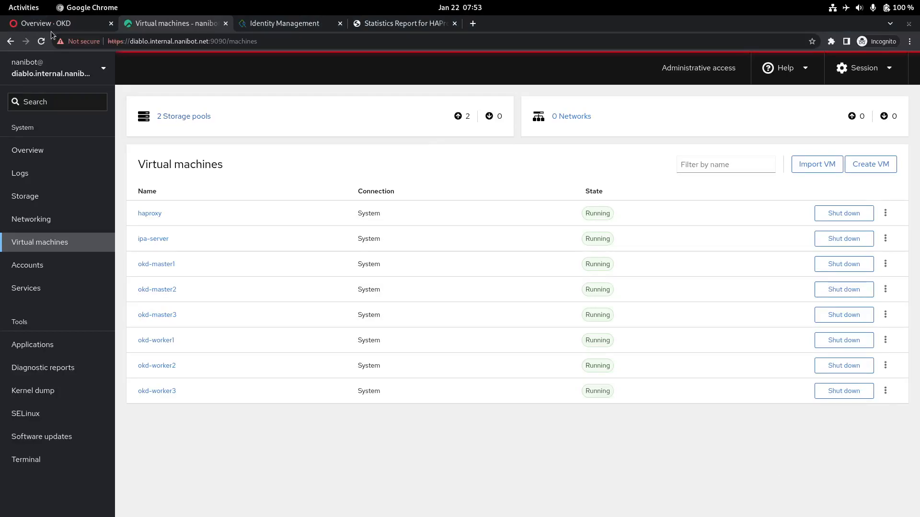
click(52, 23)
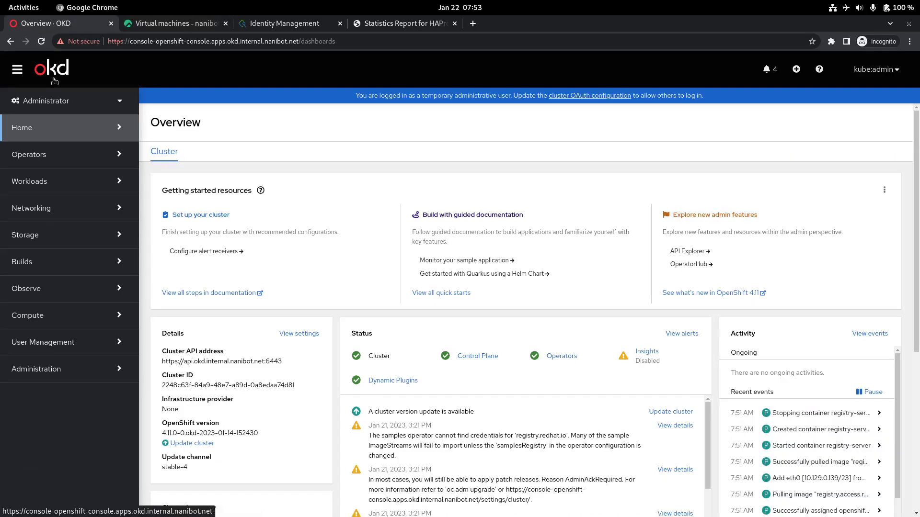
mouse_move(93, 170)
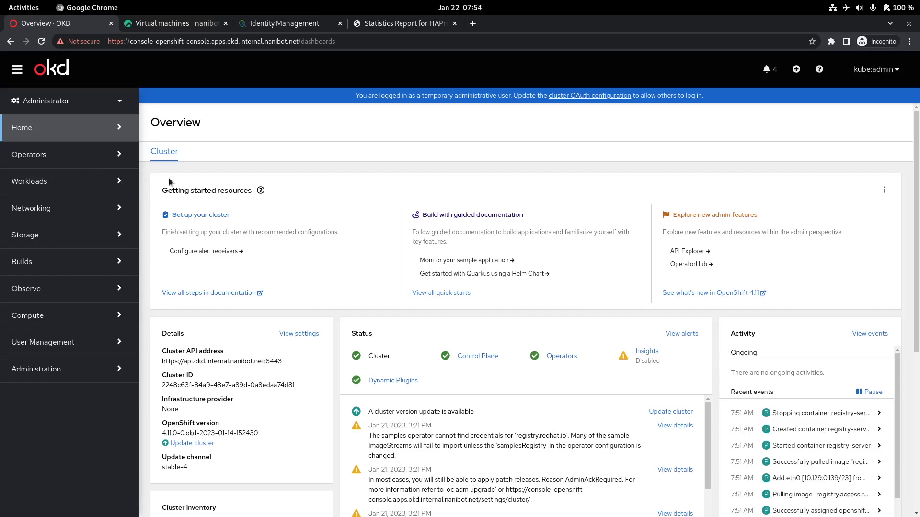
mouse_move(229, 184)
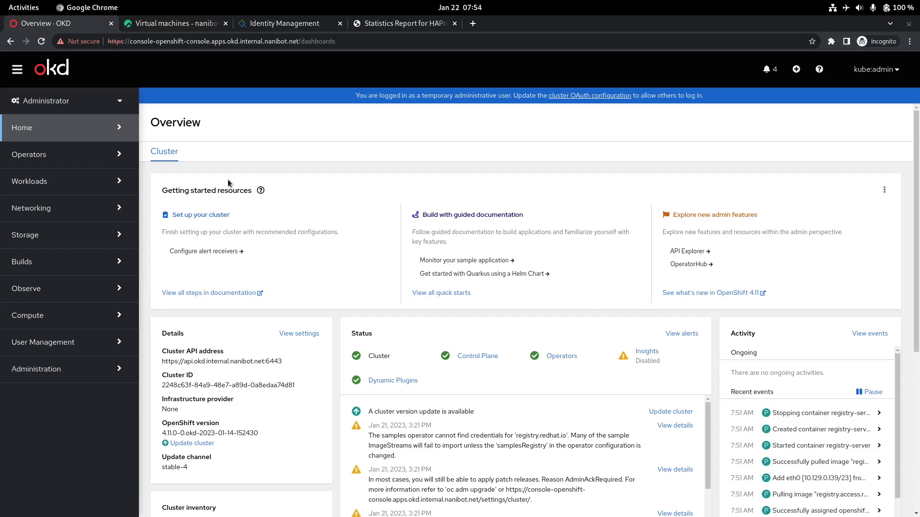
mouse_move(340, 231)
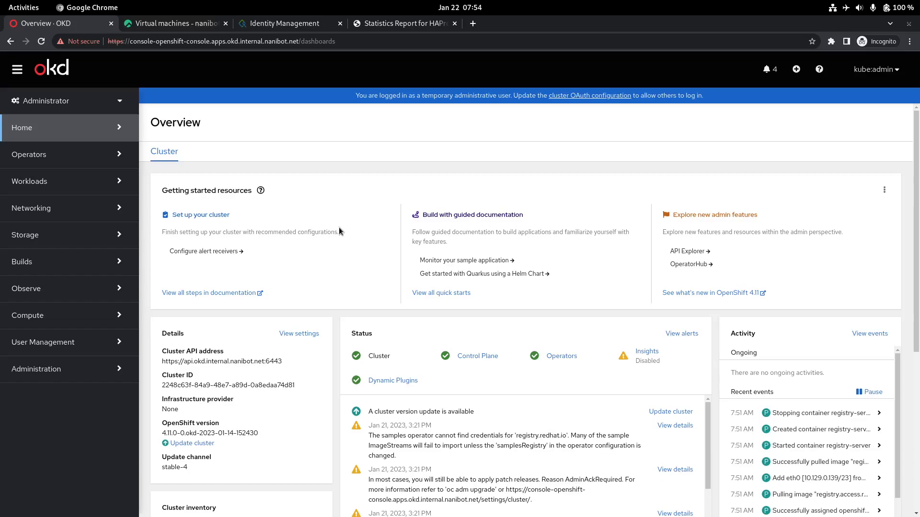
mouse_move(321, 220)
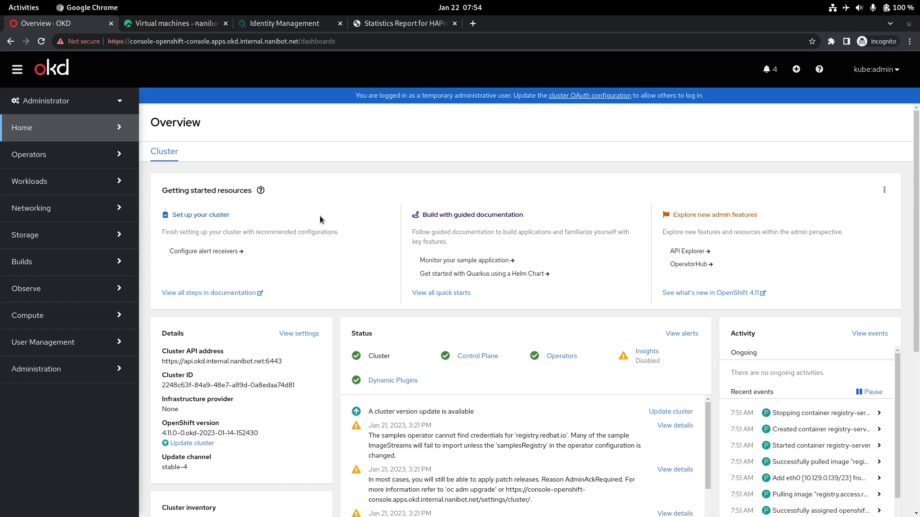
mouse_move(321, 220)
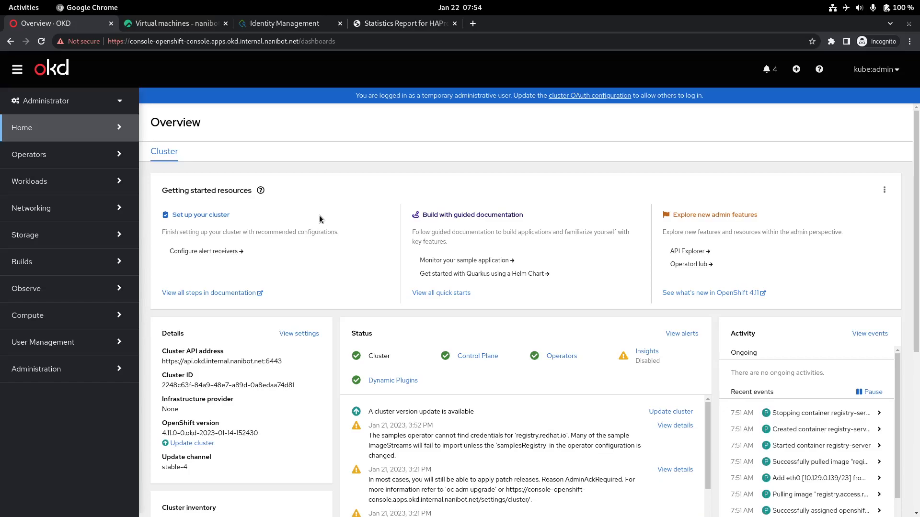
mouse_move(345, 223)
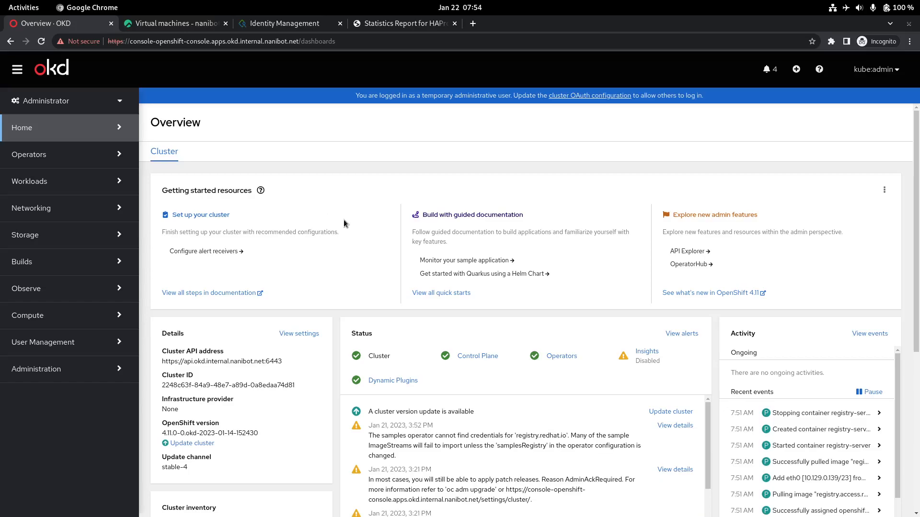